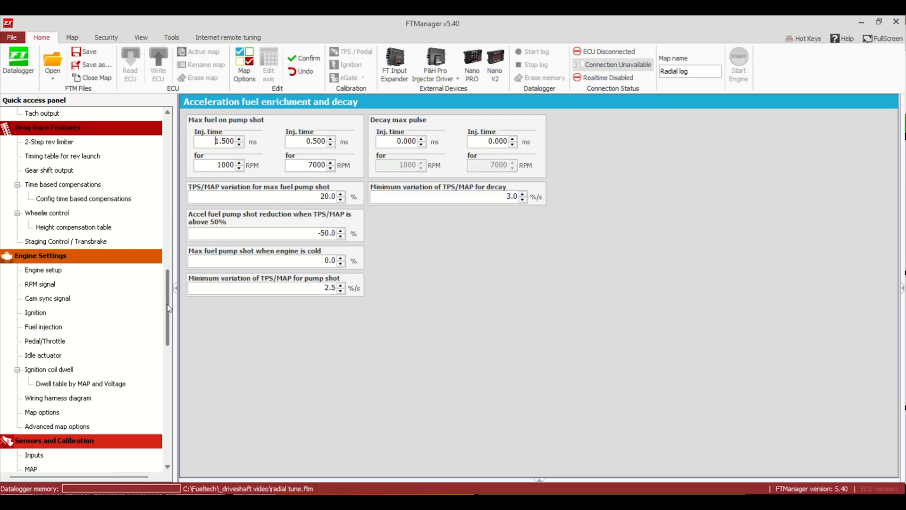
Enable the Mechanical Fuel Injection Controller (MFI) under Drag Race Features in Map Options
click(244, 63)
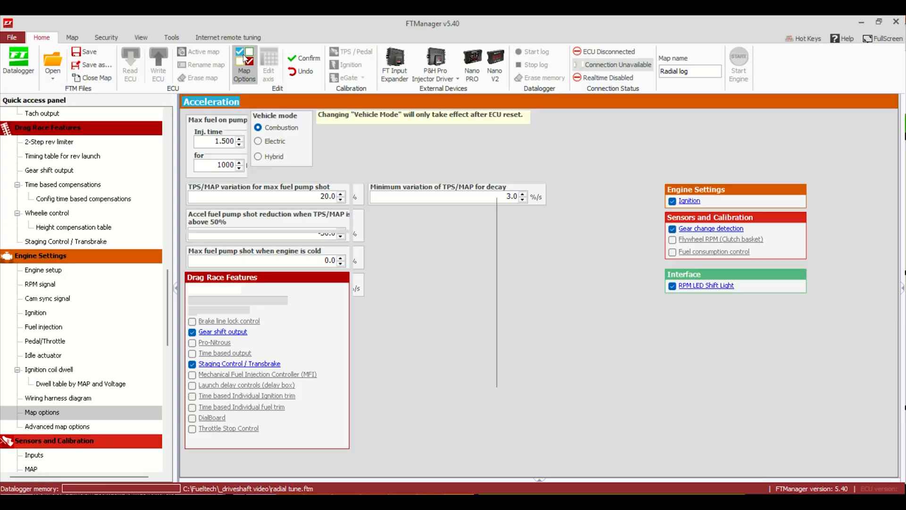
click(243, 64)
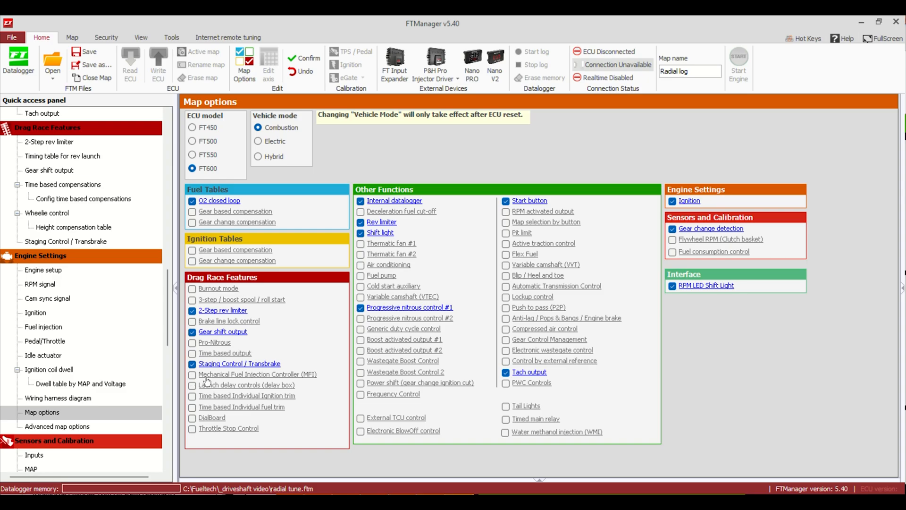
click(192, 375)
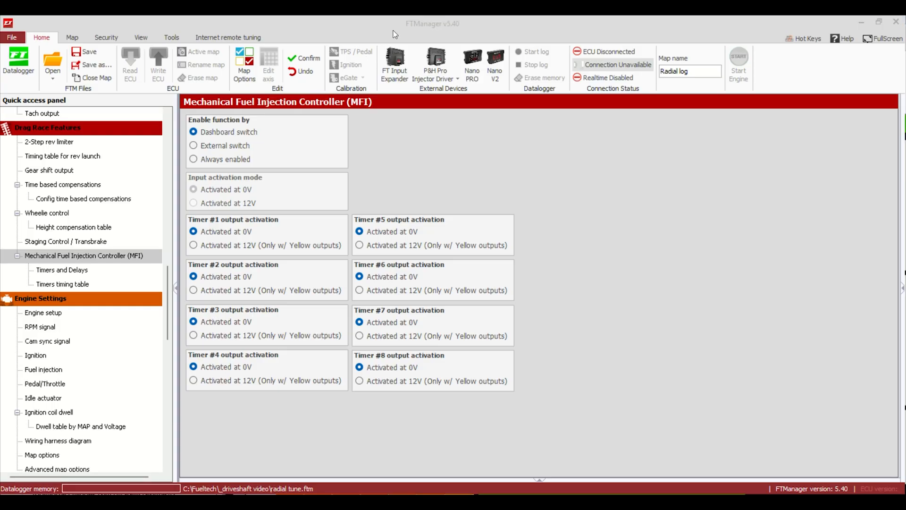
mouse_move(310, 155)
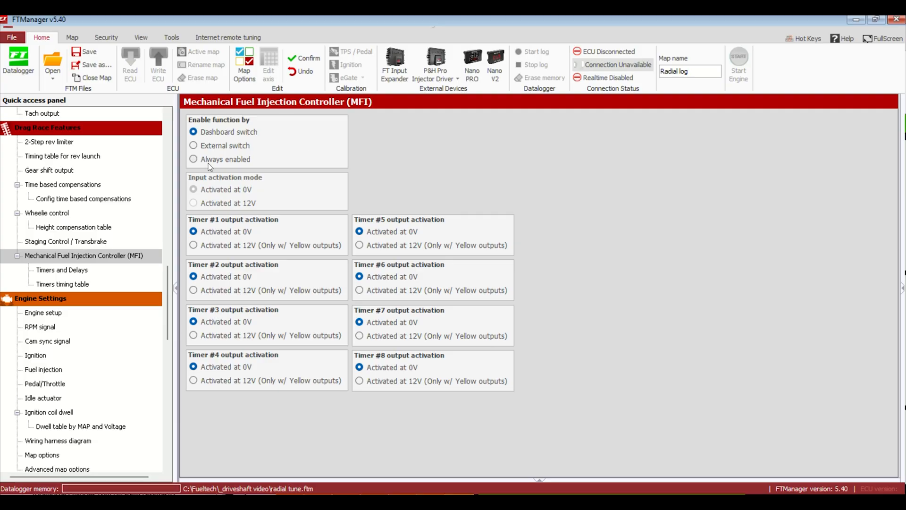
Set the MFI enable function to 'Always enabled' and go to its Timers and Delays table
click(194, 158)
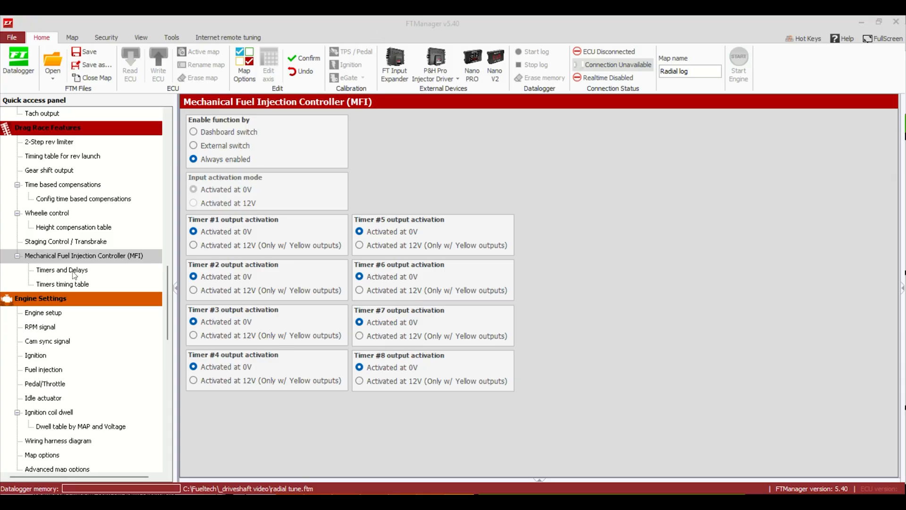
click(62, 270)
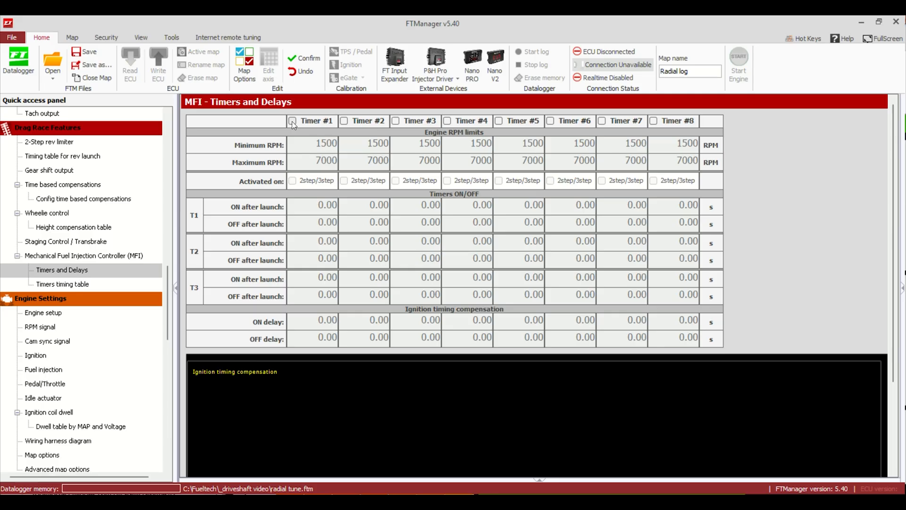
Enable MFI Timer #1 activated on 2step/3step, and enable Timer #2
click(293, 120)
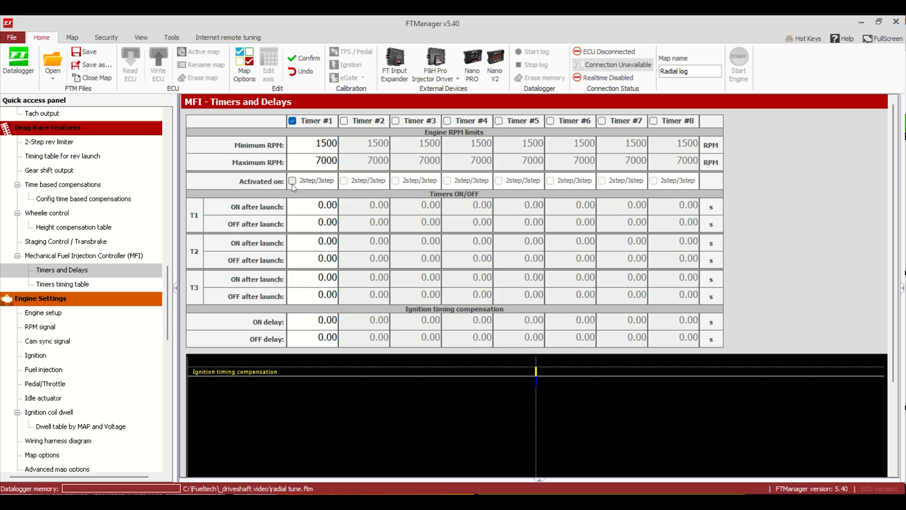
click(292, 181)
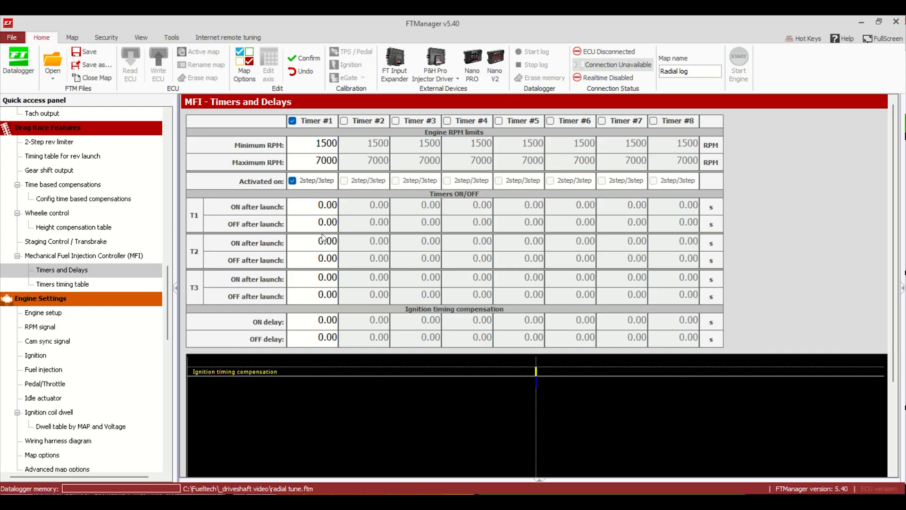
click(343, 121)
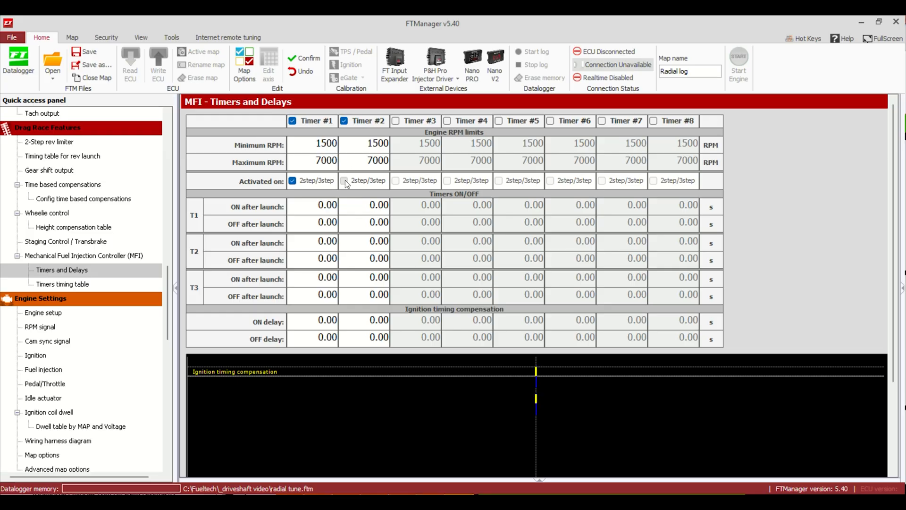
Activate Timer #2 on 2step/3step as well
click(345, 181)
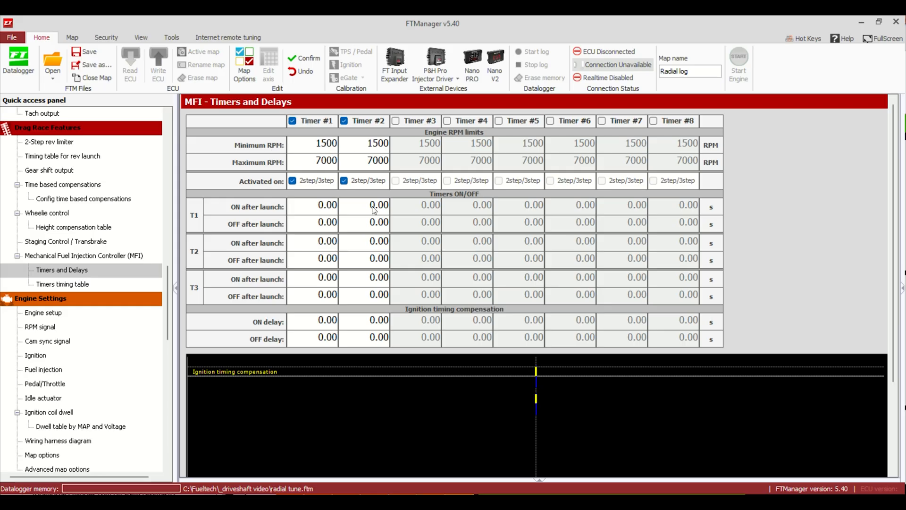
mouse_move(358, 207)
text(0.8)
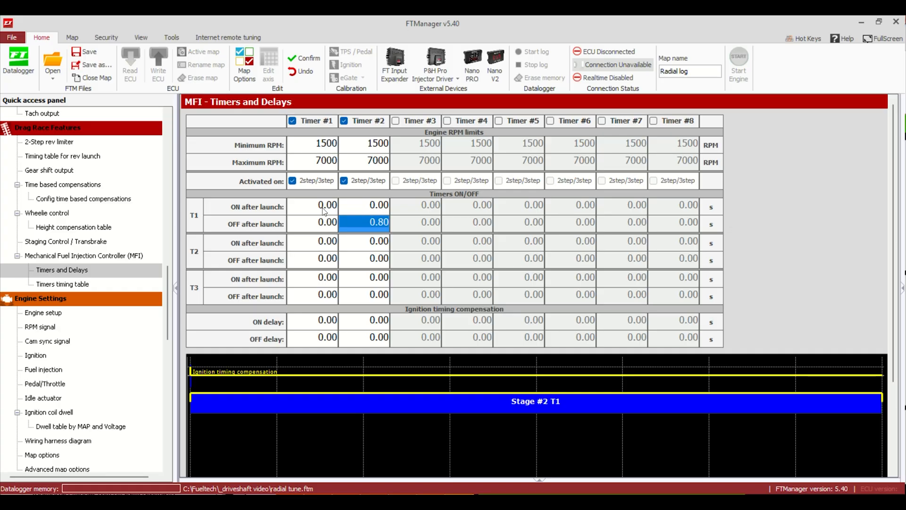
mouse_move(362, 210)
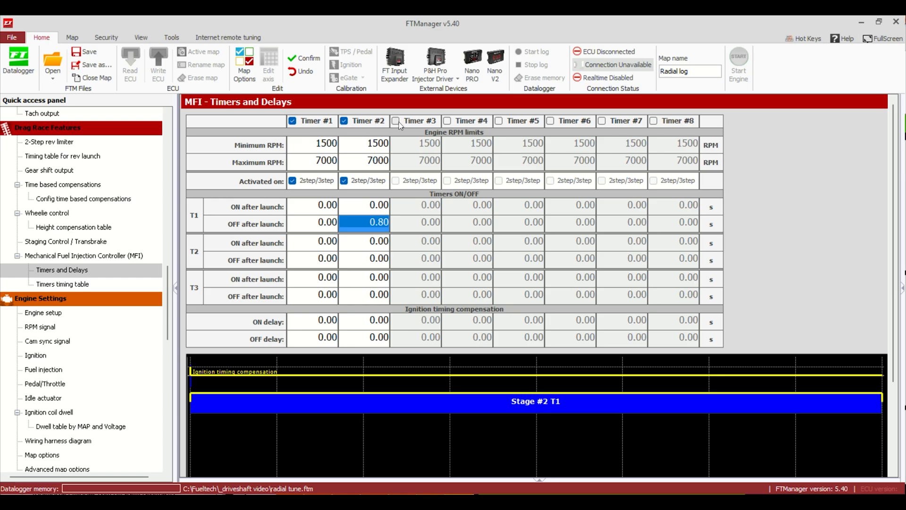
mouse_move(413, 169)
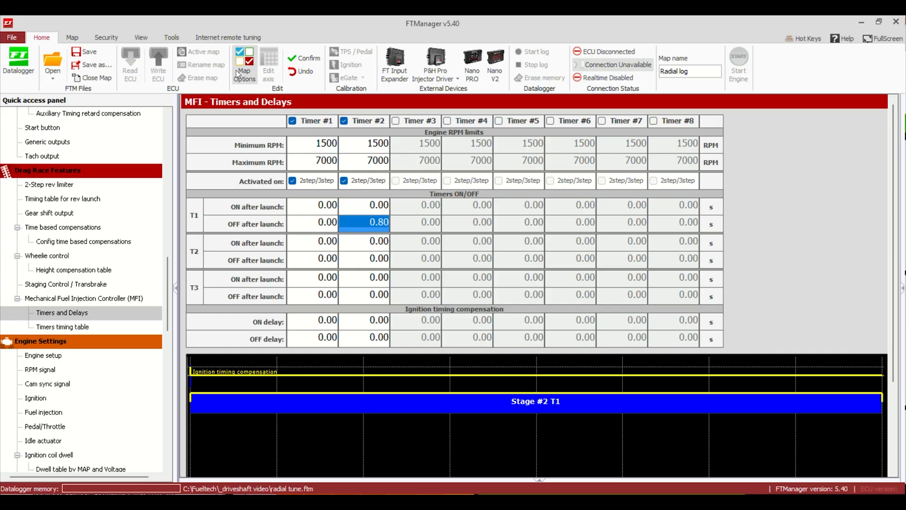
Enable Generic duty cycle control under Other Functions in Map Options
click(244, 65)
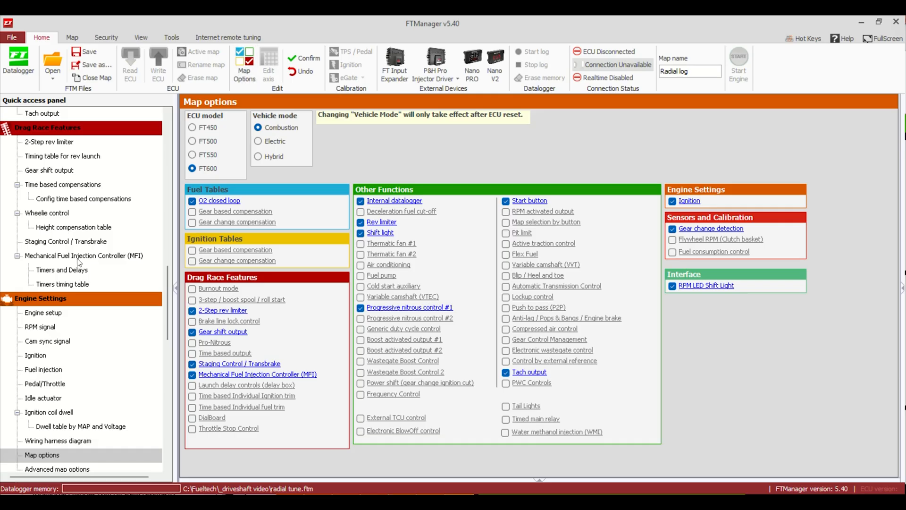
mouse_move(291, 311)
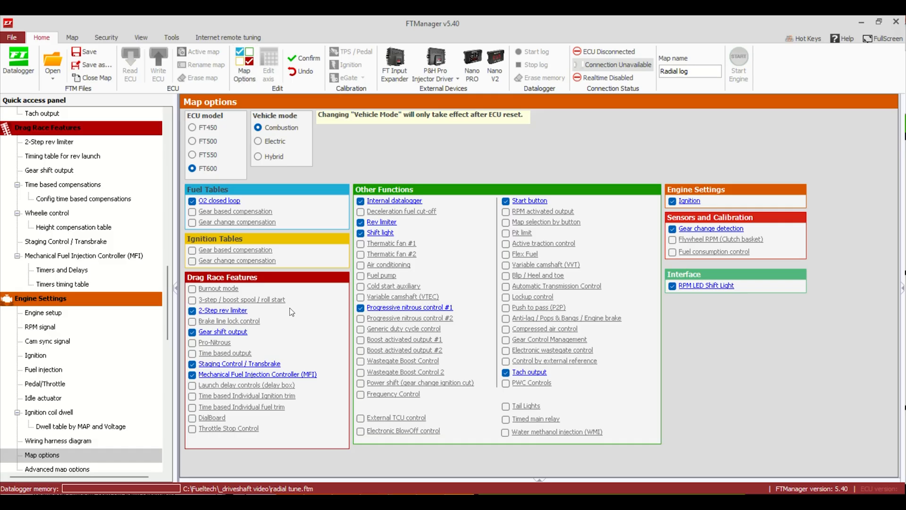
mouse_move(351, 326)
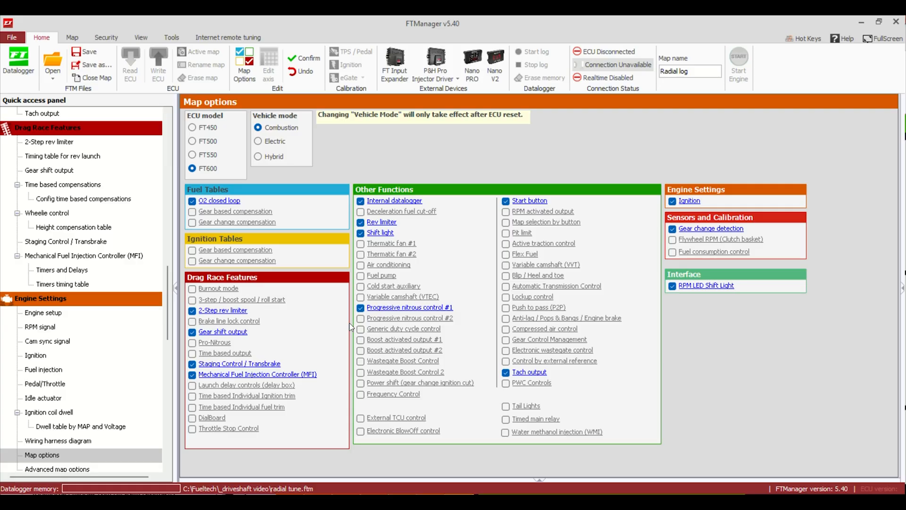
click(360, 329)
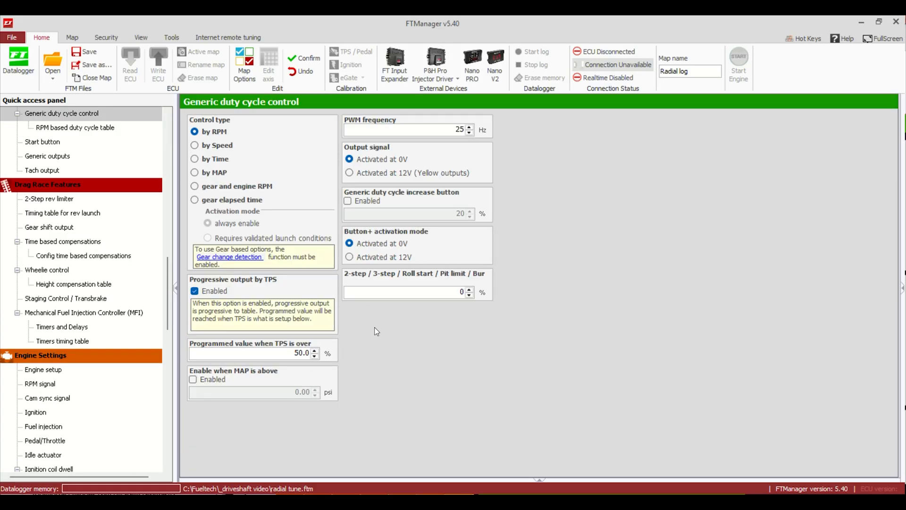
Set duty cycle control by time, MAP enable on, progressive output by TPS off, and confirm
click(194, 158)
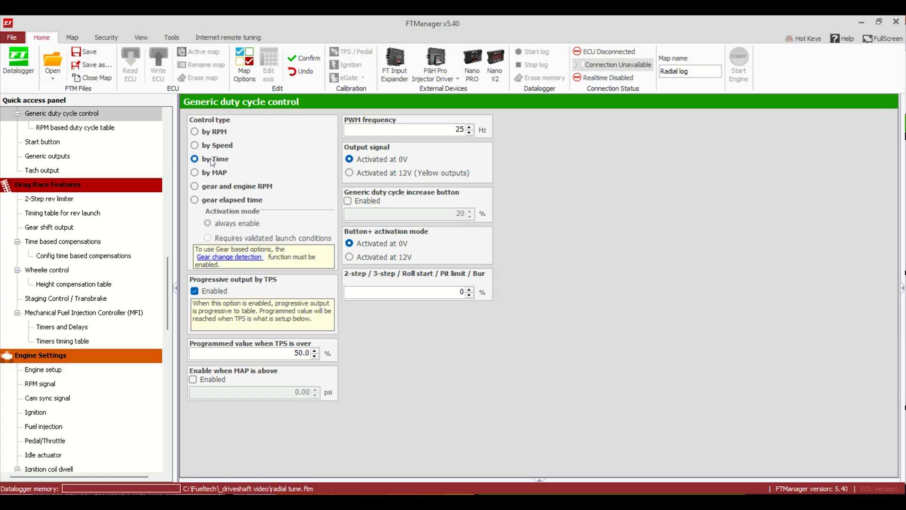
mouse_move(225, 165)
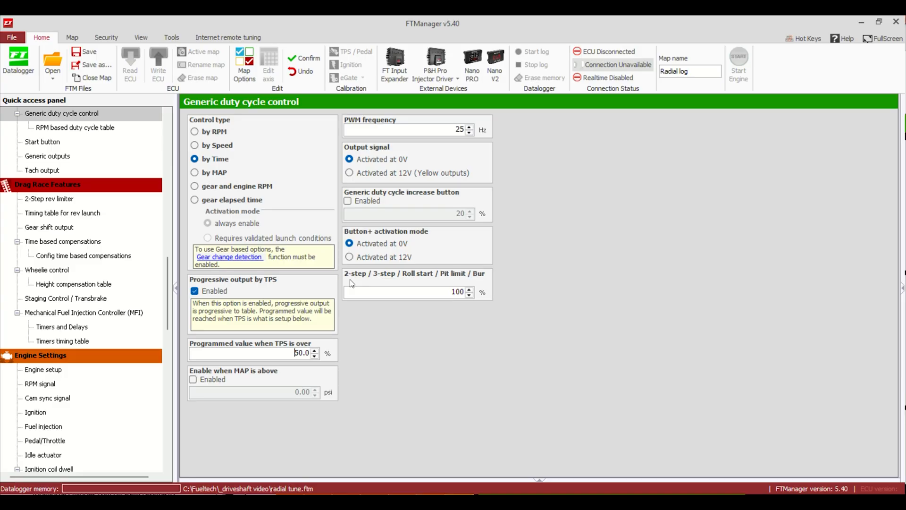
mouse_move(255, 334)
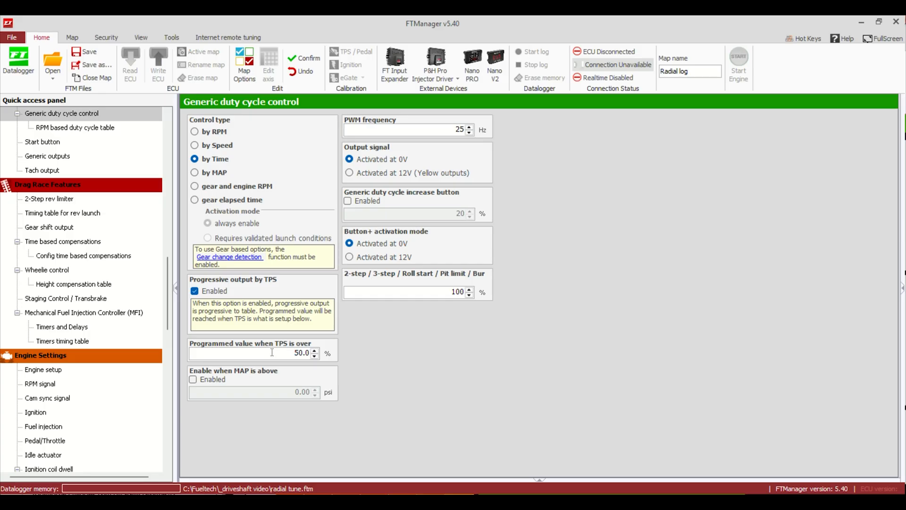
click(193, 379)
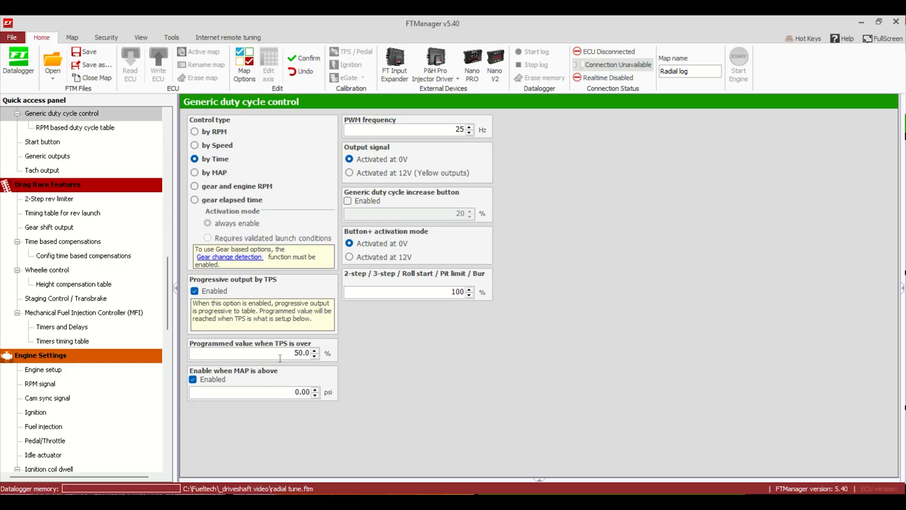
mouse_move(277, 355)
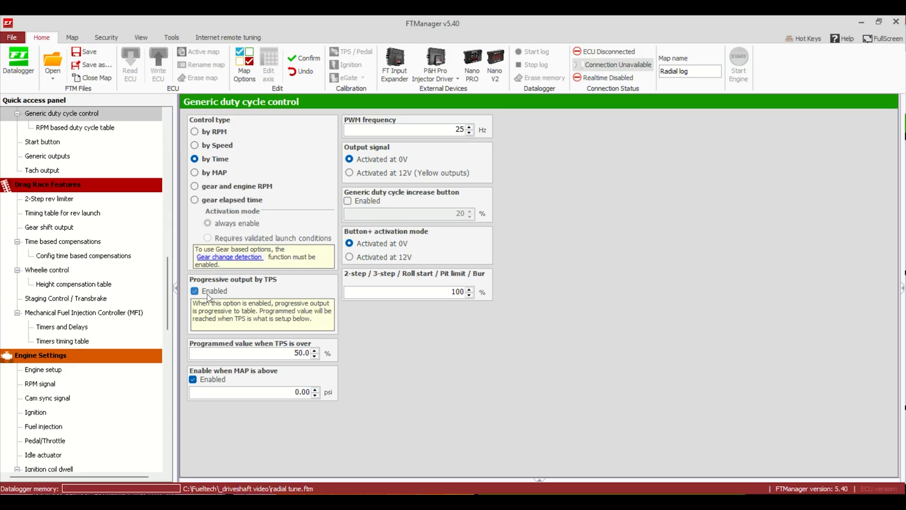
click(195, 291)
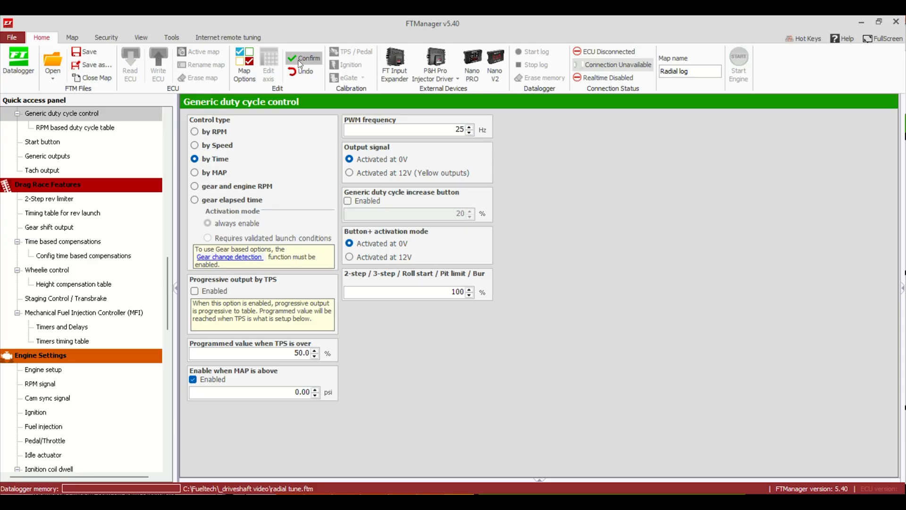
click(17, 113)
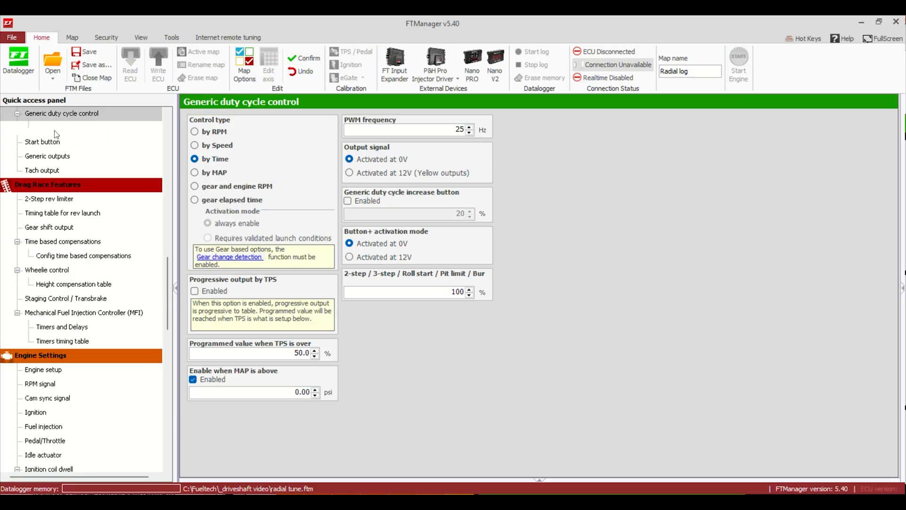
Regenerate the duty cycle table's time axis from 0 to 4 s in 0.25 s increments
click(74, 127)
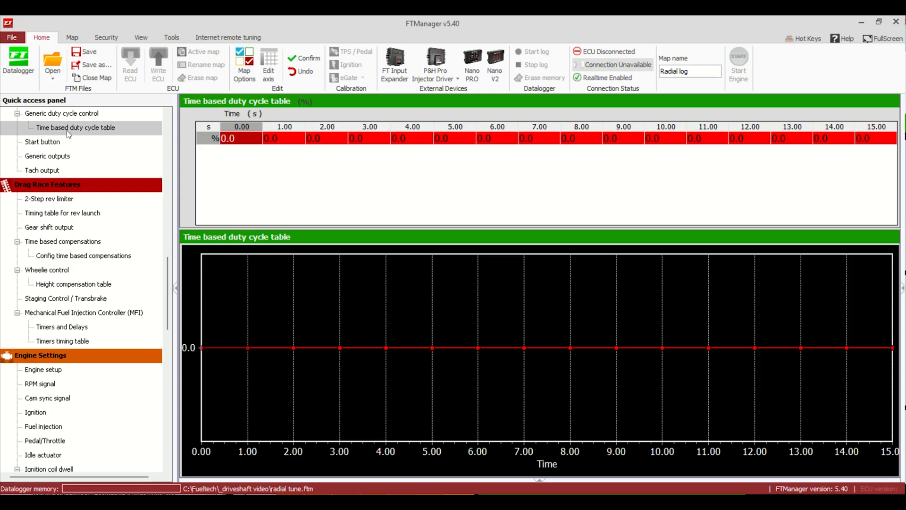
right_click(328, 138)
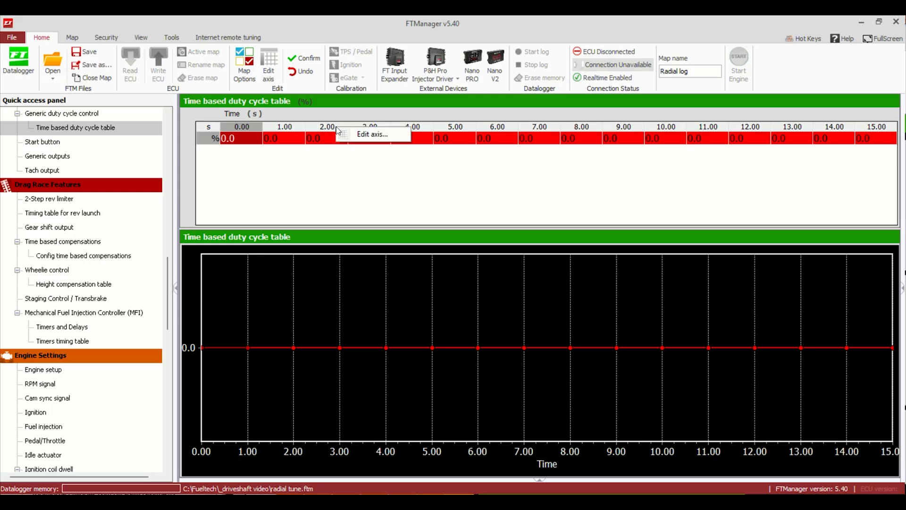
click(371, 133)
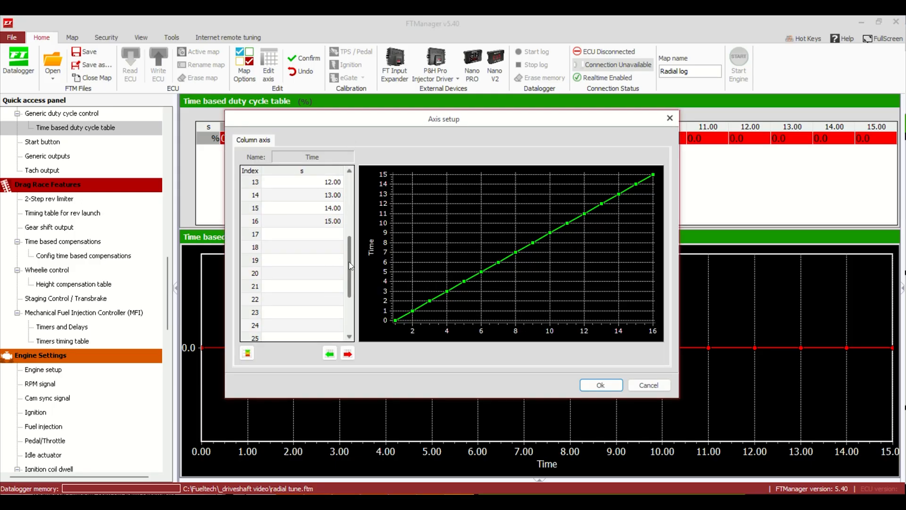
click(246, 352)
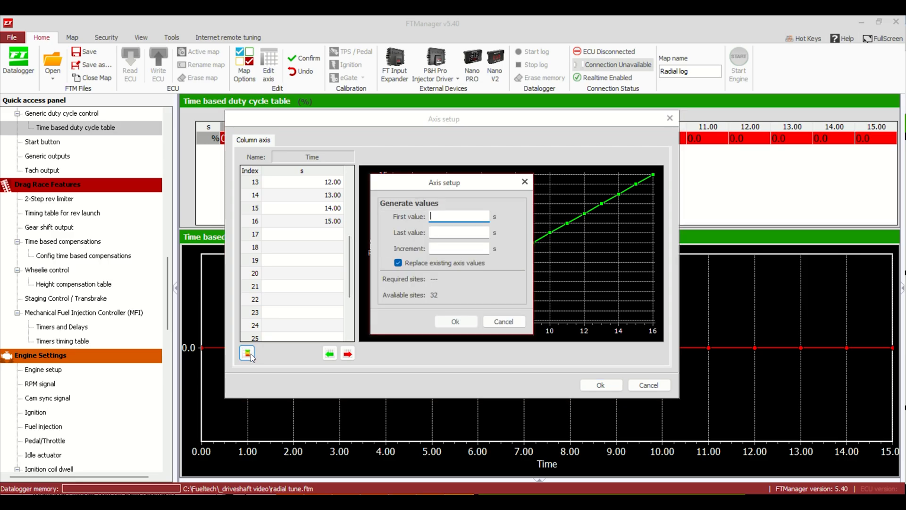
text(0)
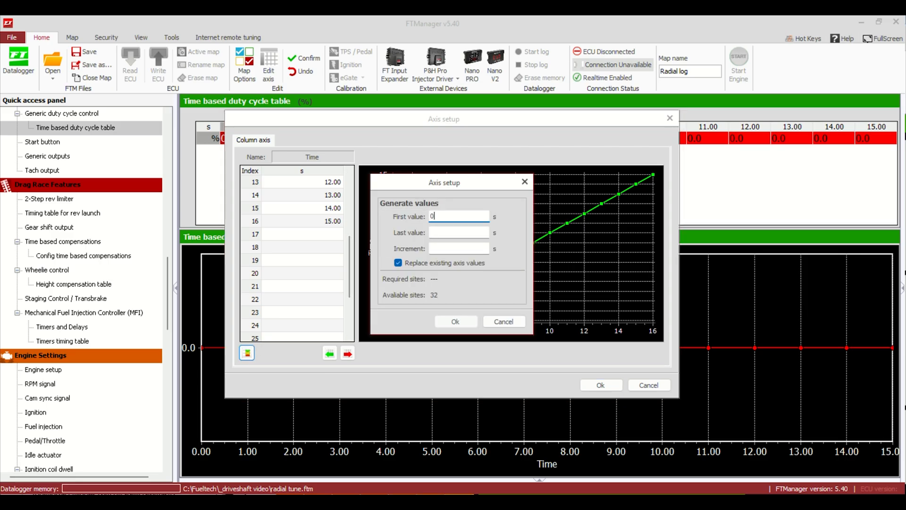
text(4.00)
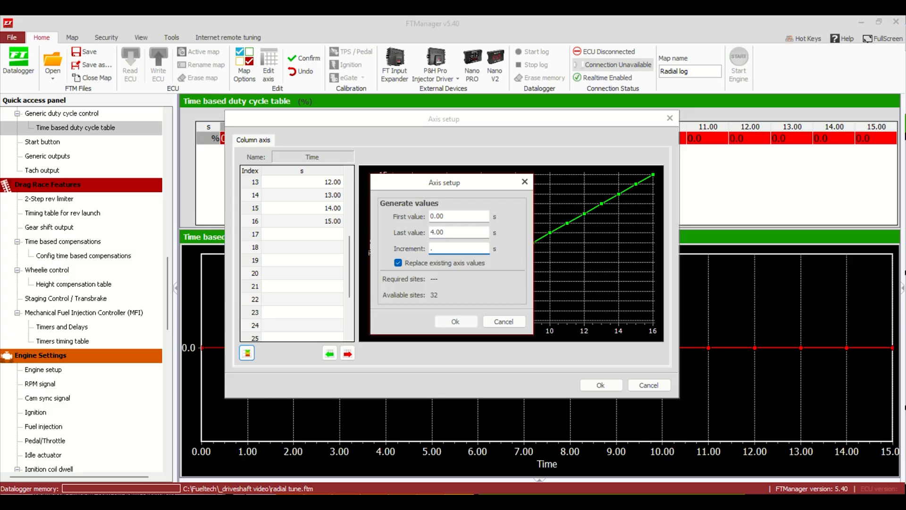
text(25)
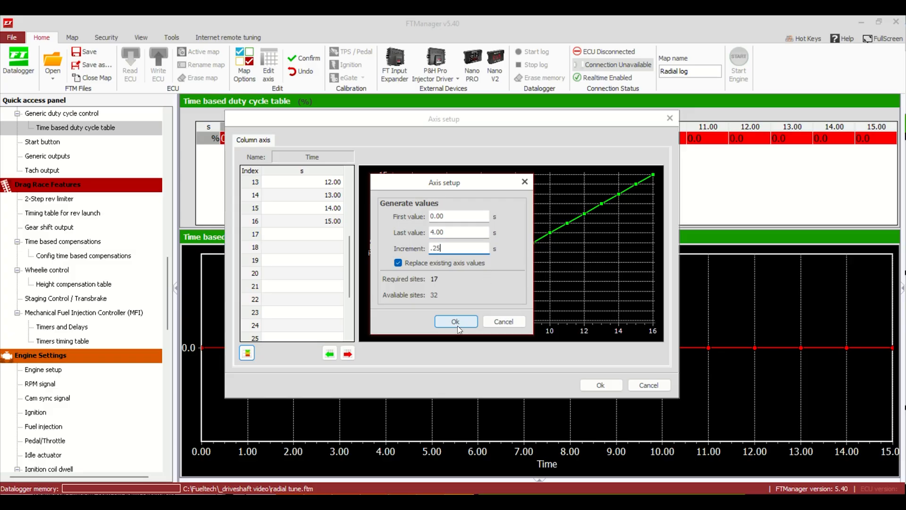
click(455, 321)
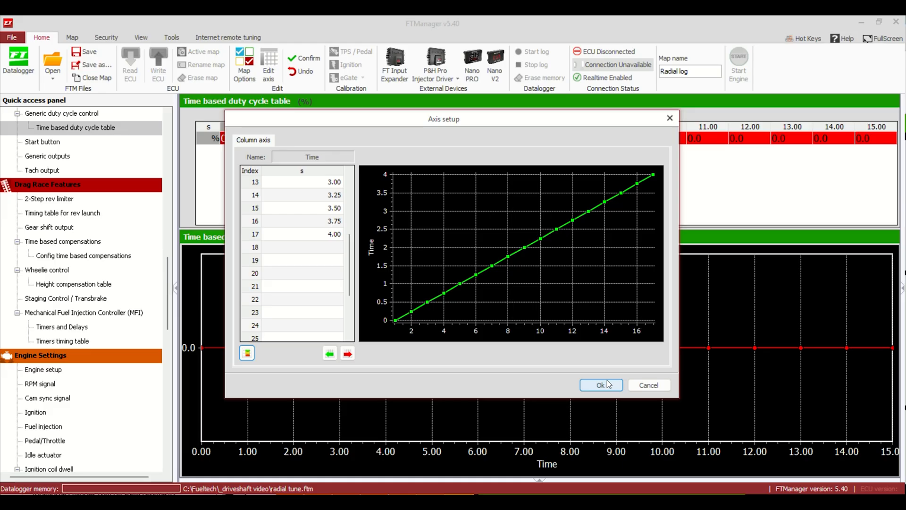
click(600, 385)
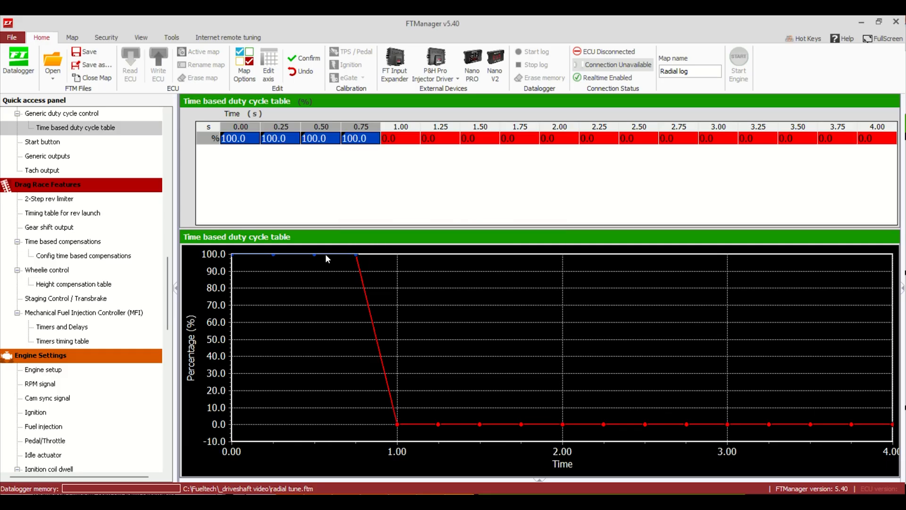
mouse_move(394, 390)
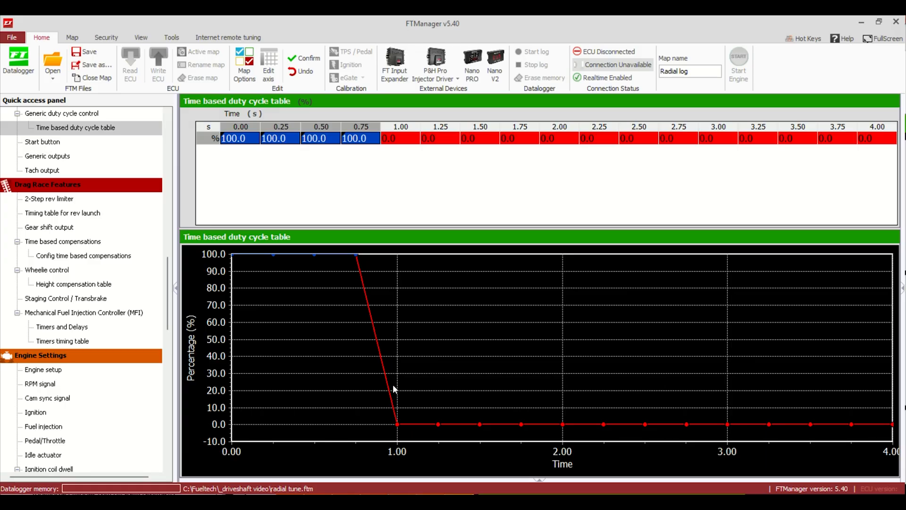
mouse_move(379, 237)
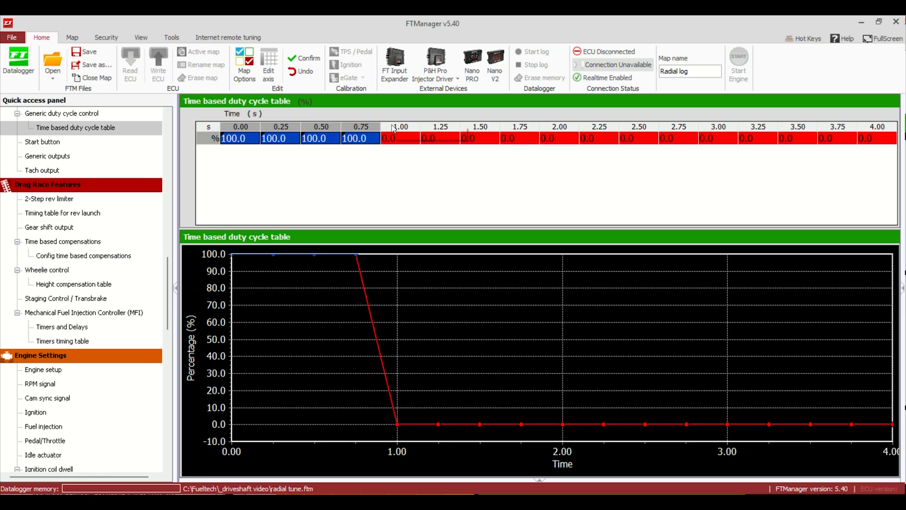
Add a 0.76 s axis point in row 18 and enter 98 and 50 duty values in the table
click(267, 63)
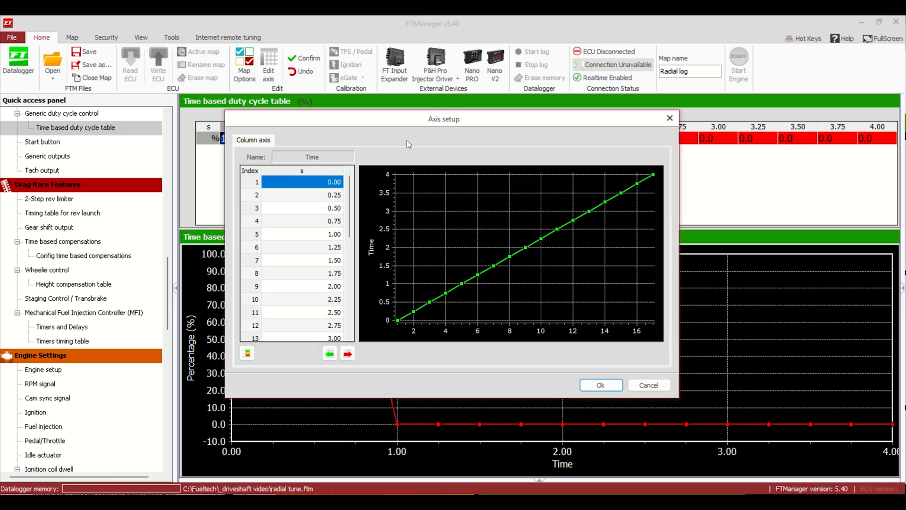
scroll(down, 3)
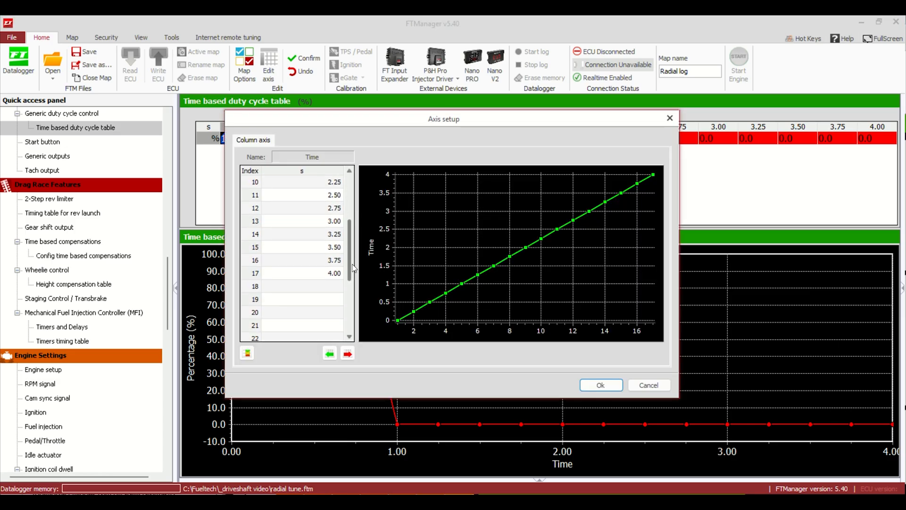
double_click(300, 286)
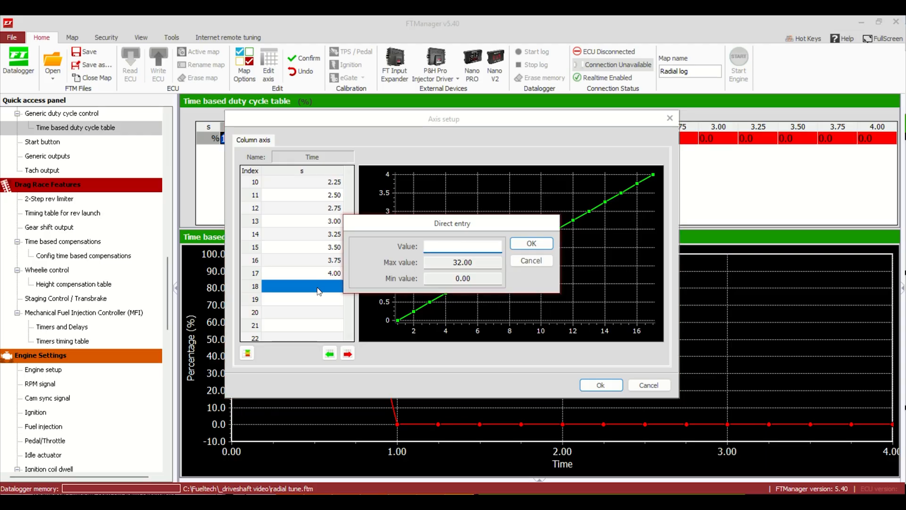
text(.76)
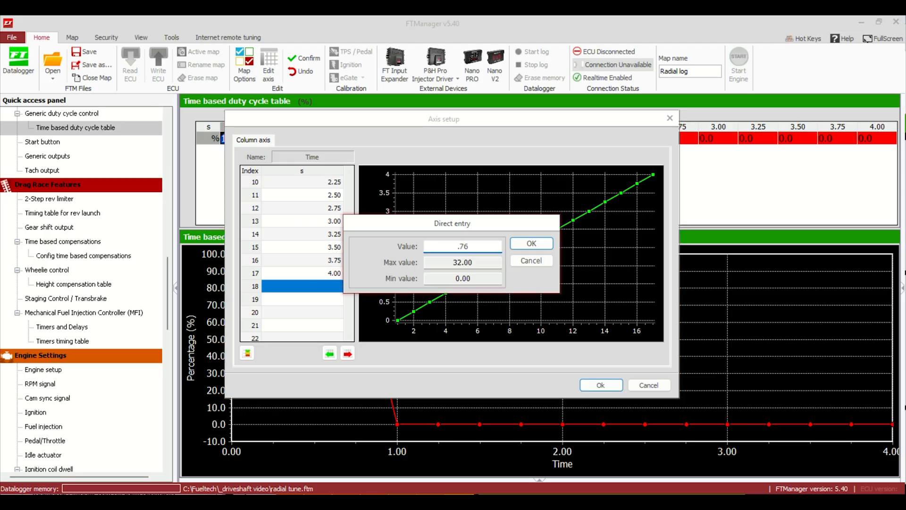
click(529, 242)
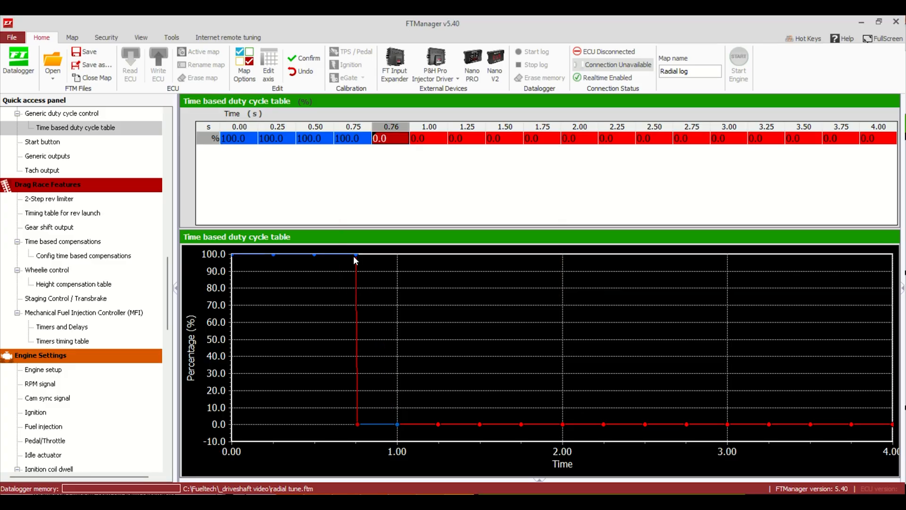
mouse_move(356, 234)
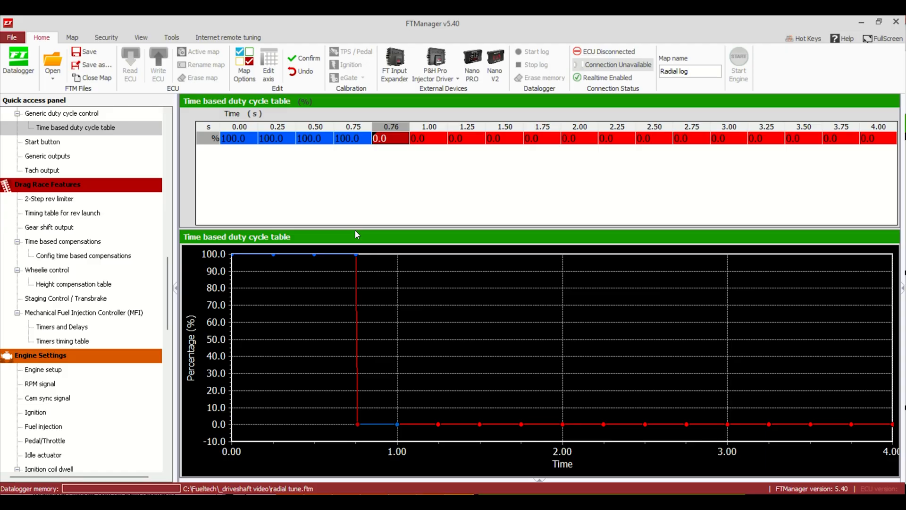
click(353, 138)
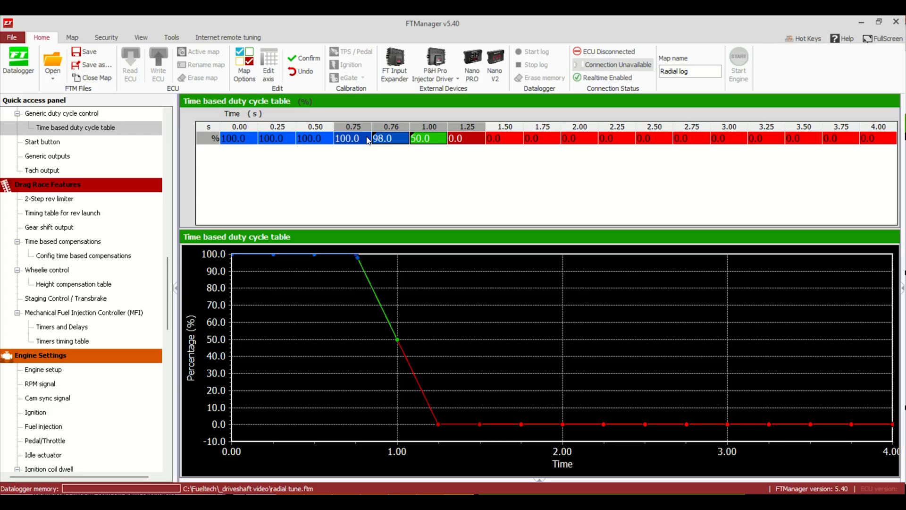
mouse_move(461, 133)
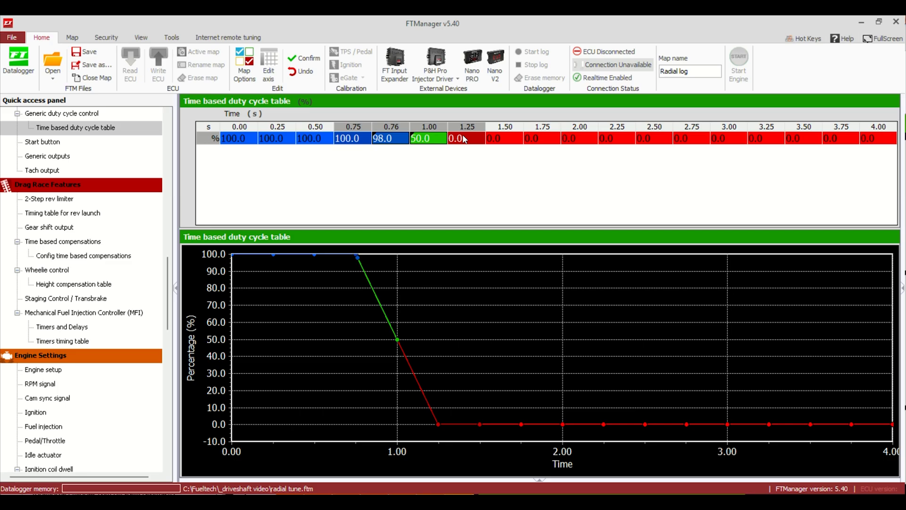
click(352, 138)
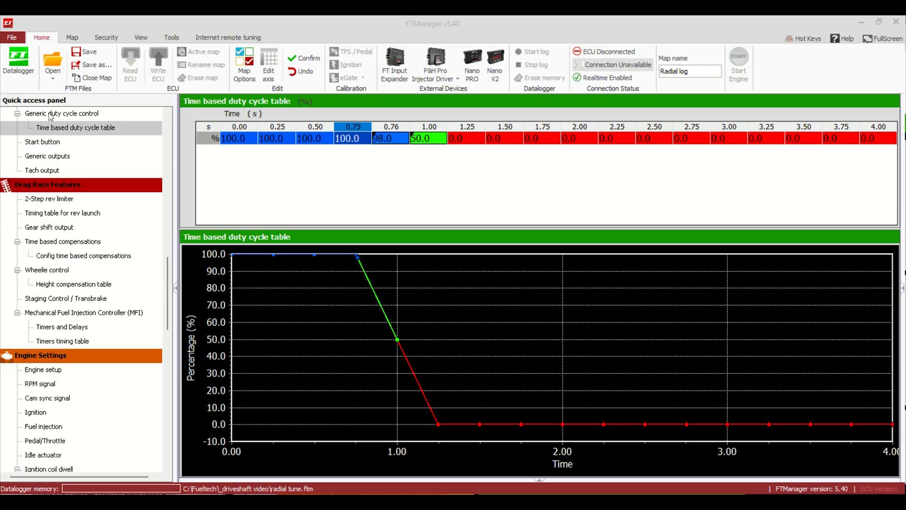
Enable Boost activated output #2 under Other Functions, leaving output #1 off
click(244, 65)
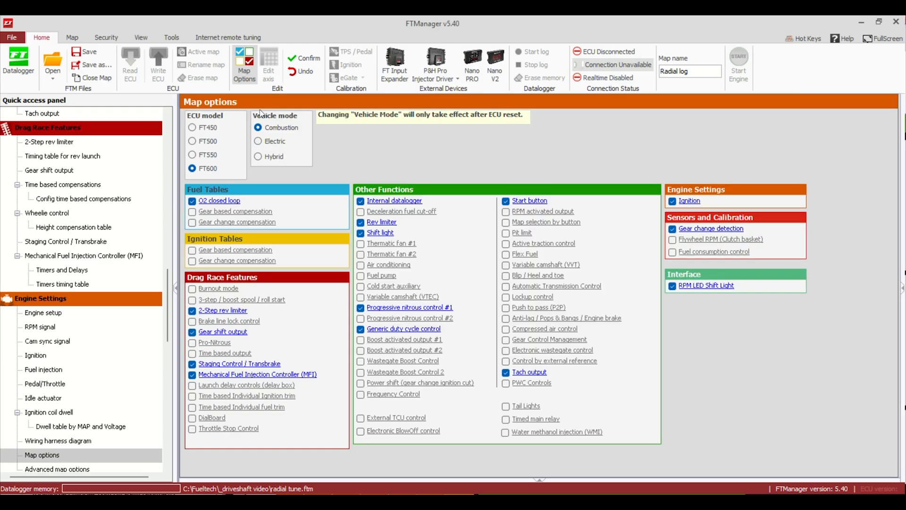
click(360, 329)
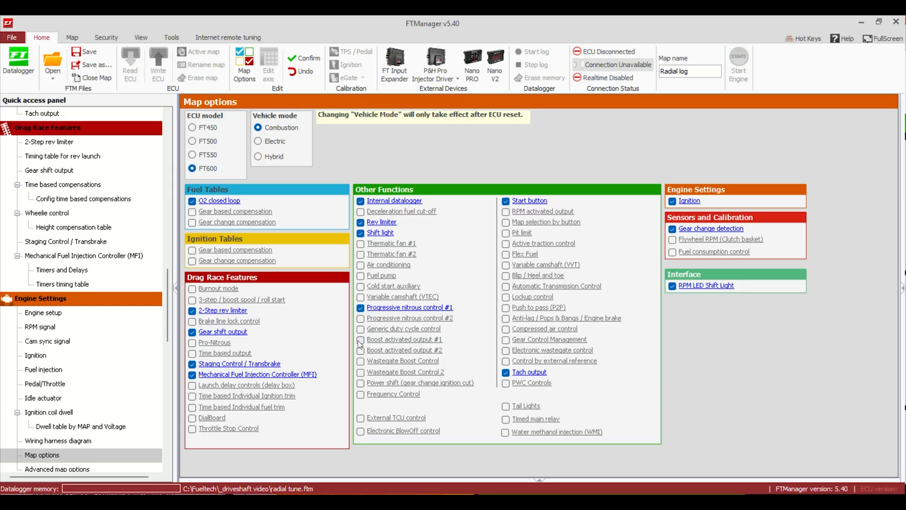
mouse_move(362, 344)
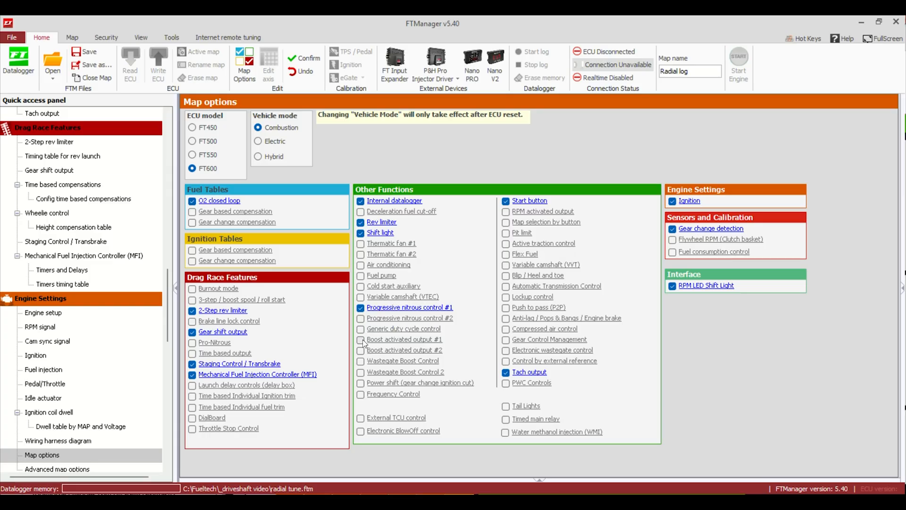
click(361, 338)
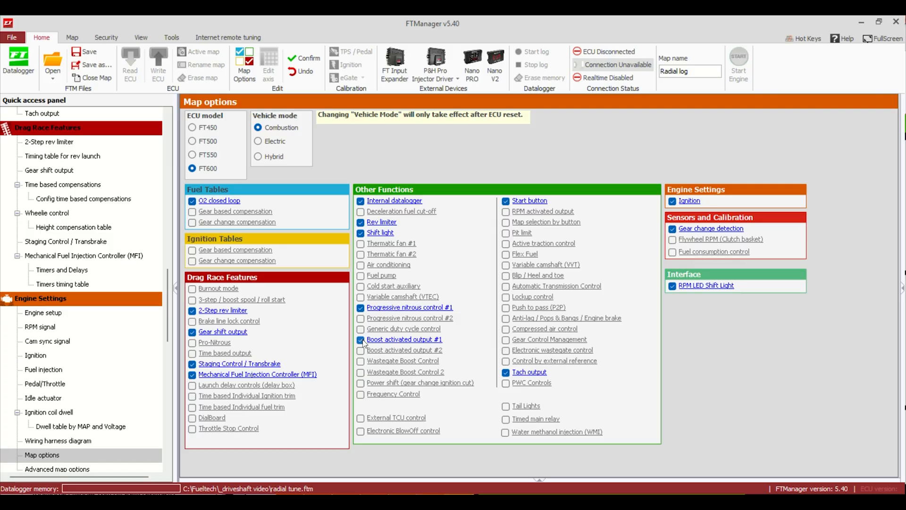
click(361, 339)
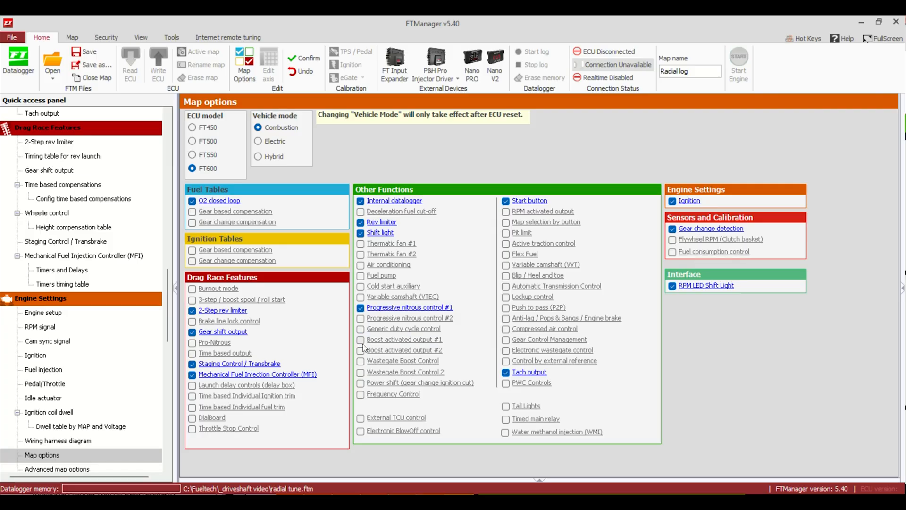
click(362, 349)
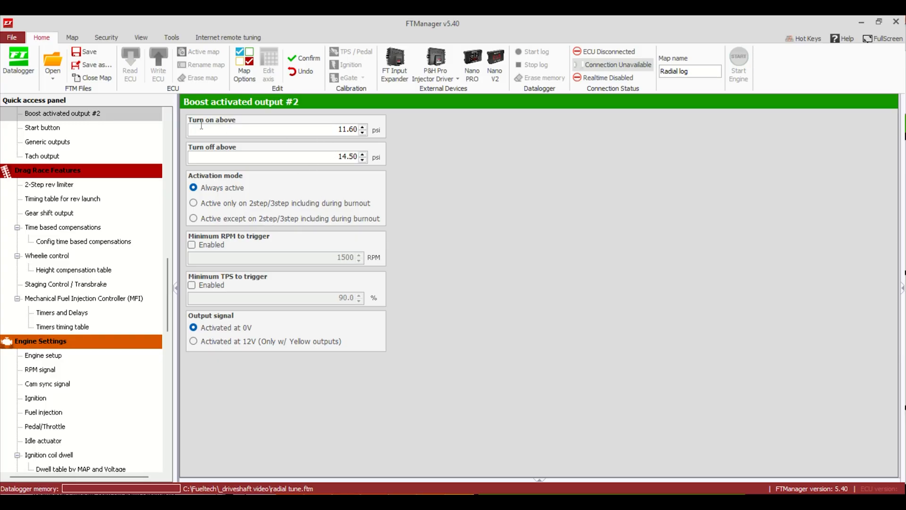
mouse_move(235, 126)
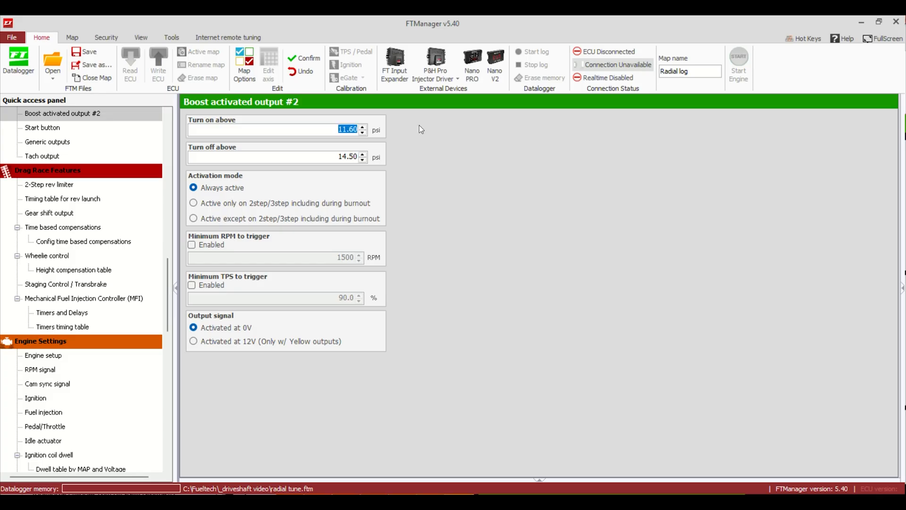
Set boost activated output #2 to turn on at 0.5 psi and off above 7 psi
text(.50)
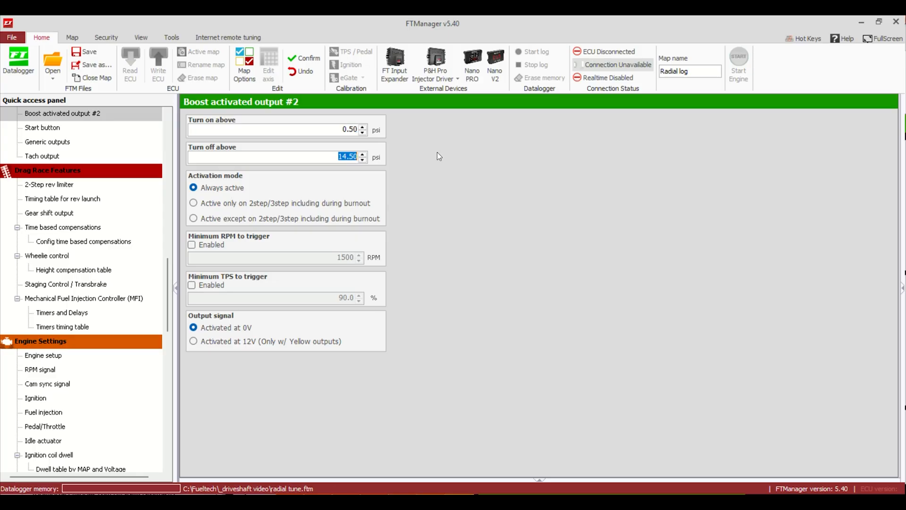
mouse_move(368, 190)
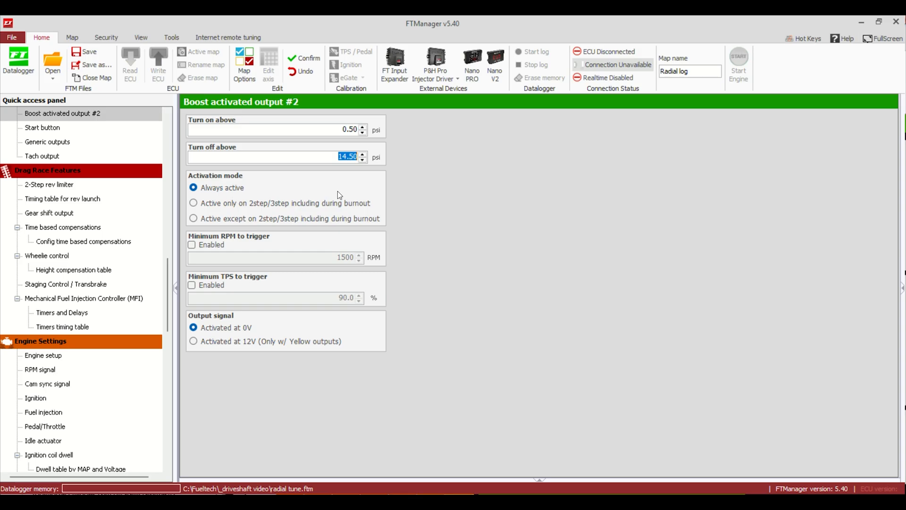
text(7)
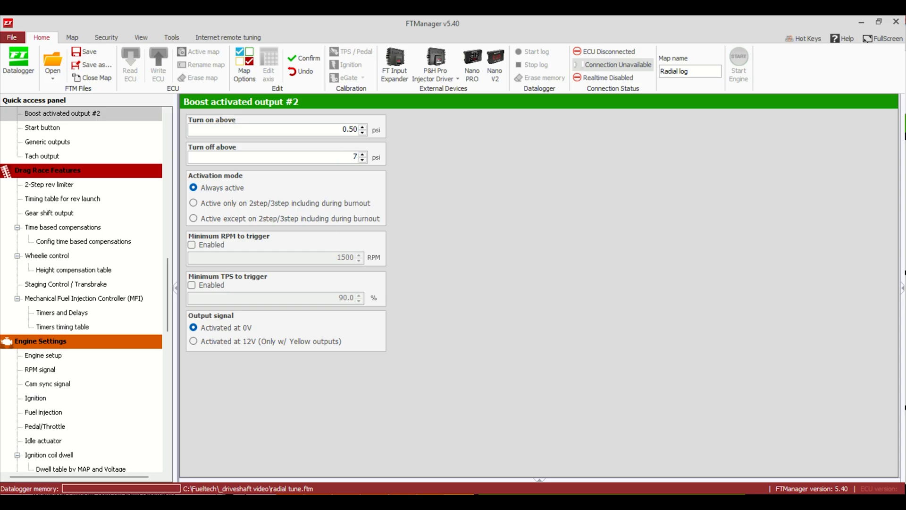
mouse_move(395, 24)
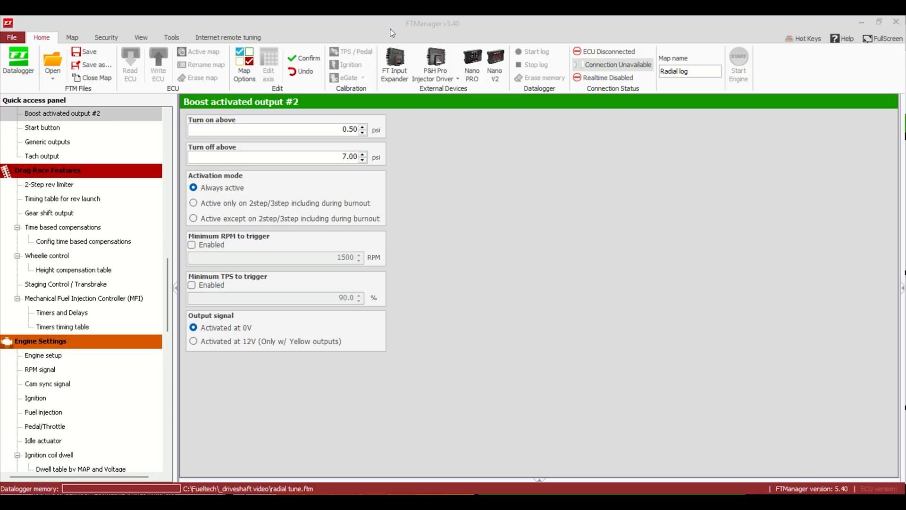
mouse_move(283, 161)
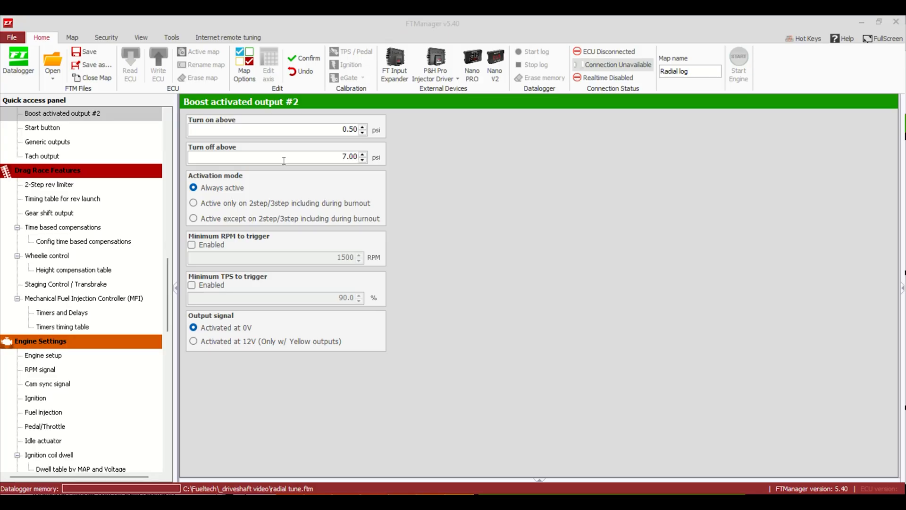
mouse_move(342, 177)
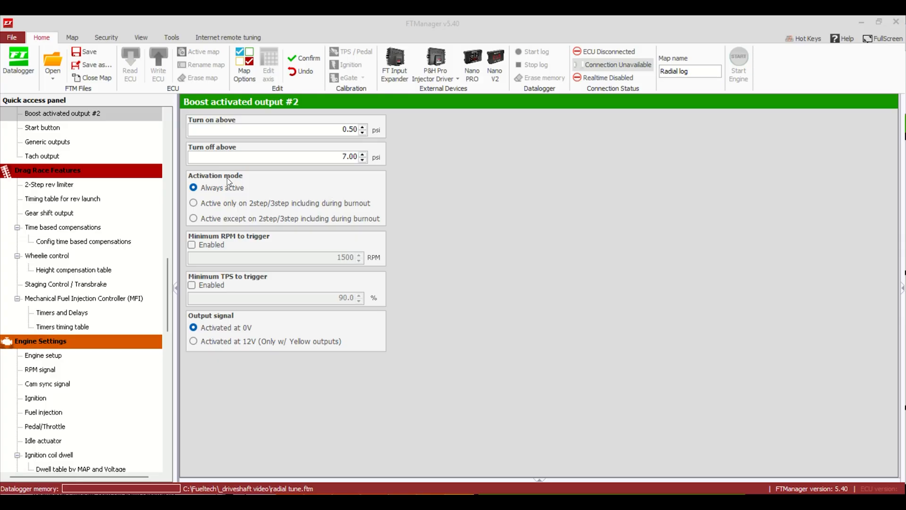
Make output #2 active only on 2step/3step with a 50% minimum TPS trigger
click(193, 203)
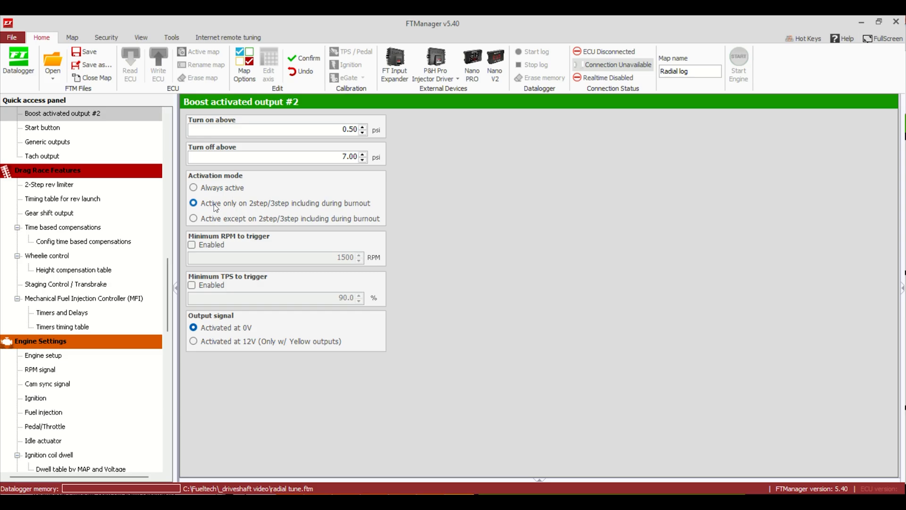
mouse_move(214, 210)
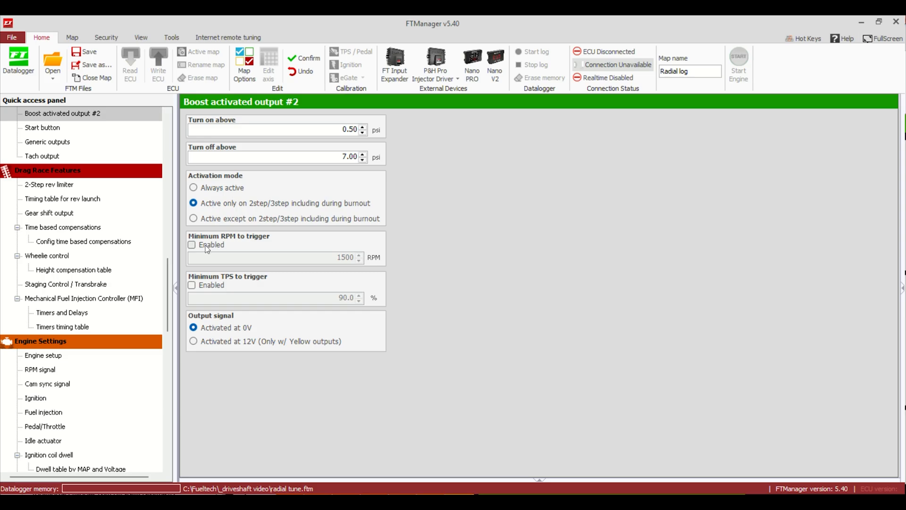
click(191, 285)
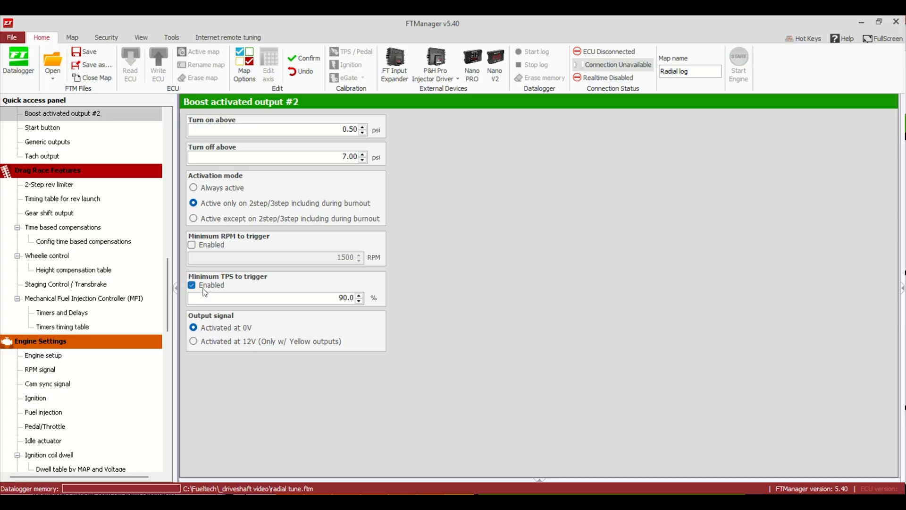
click(344, 297)
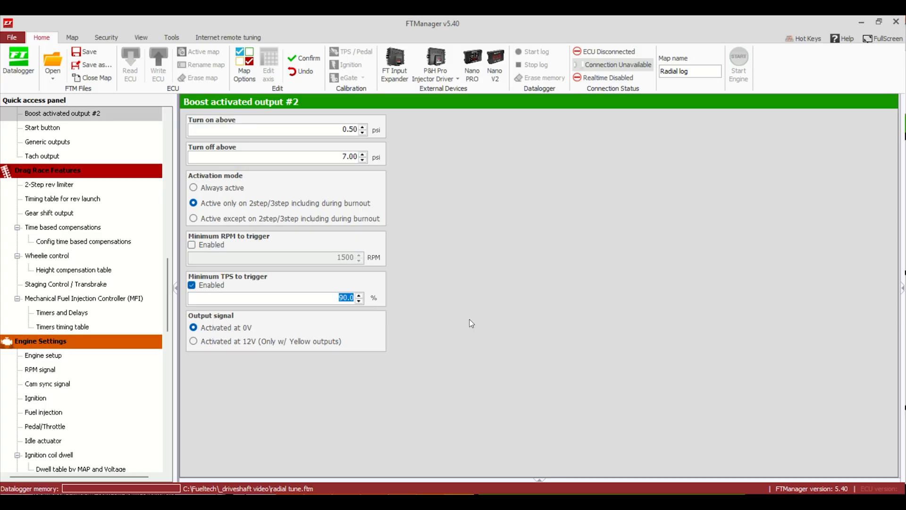
text(50)
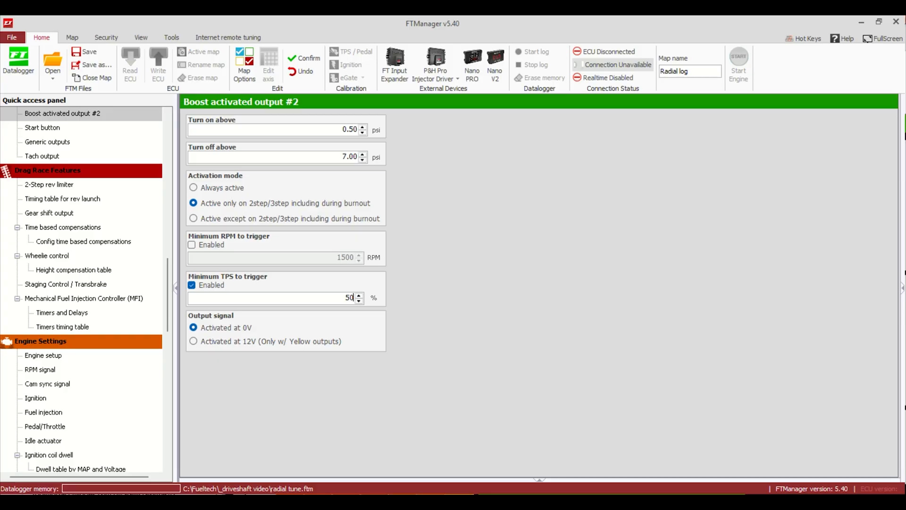
mouse_move(427, 275)
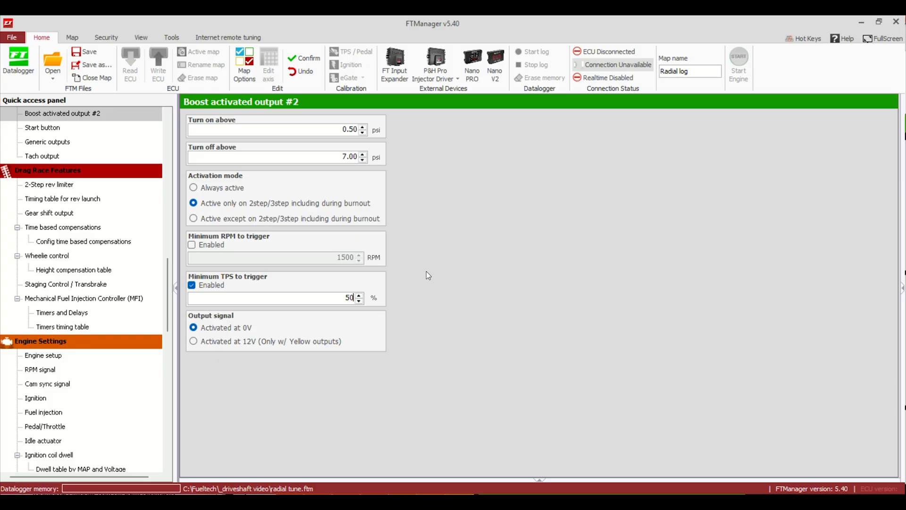
click(243, 65)
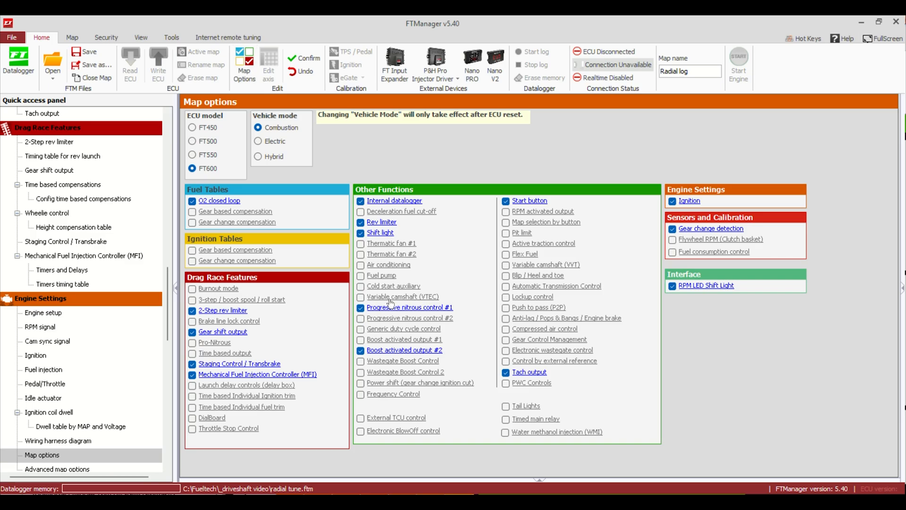
mouse_move(389, 310)
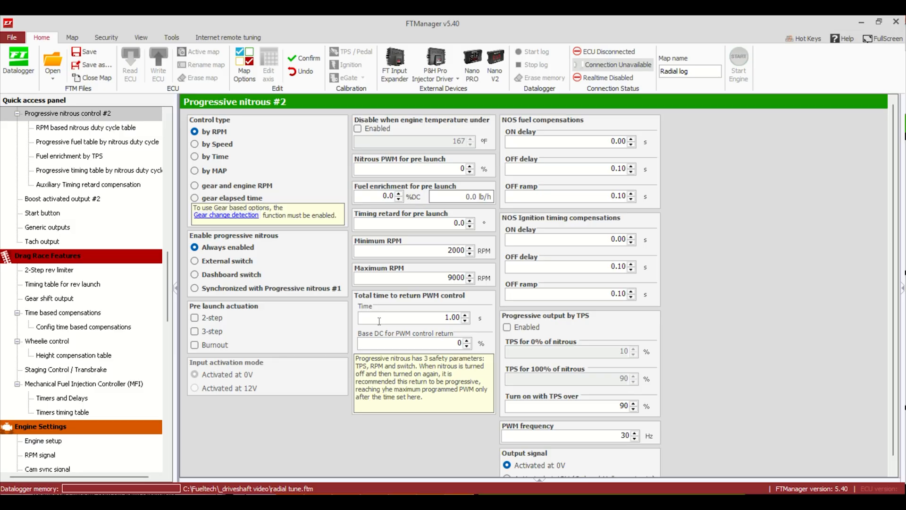
Set Control type 'by Time', enable 2-step/3-step pre launch with 100% nitrous PWM
click(194, 157)
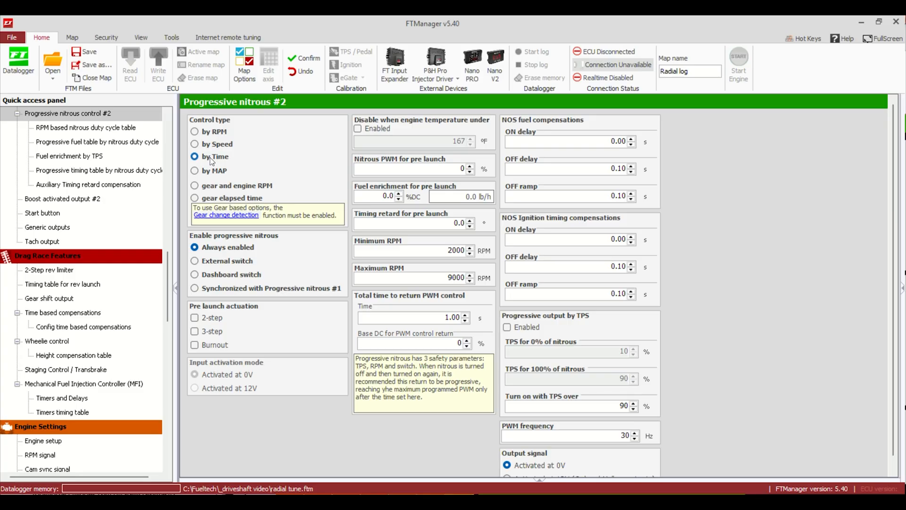
click(194, 156)
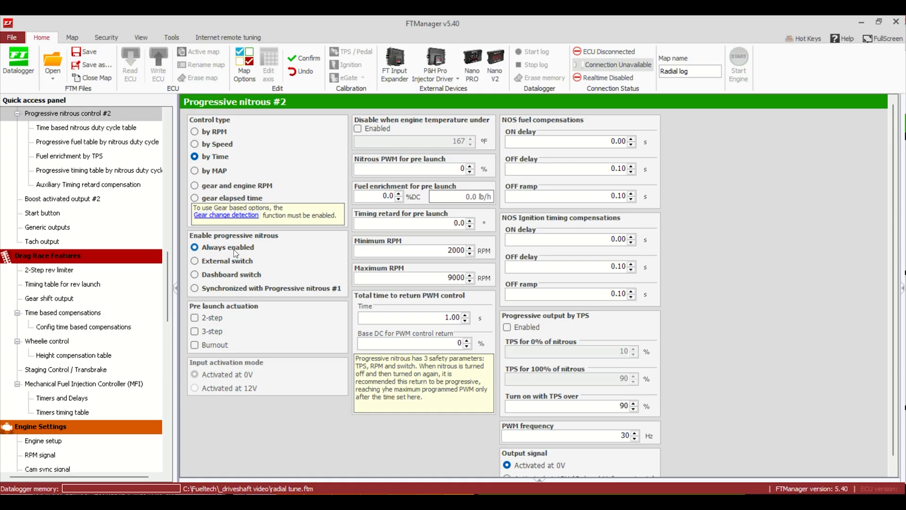
click(194, 332)
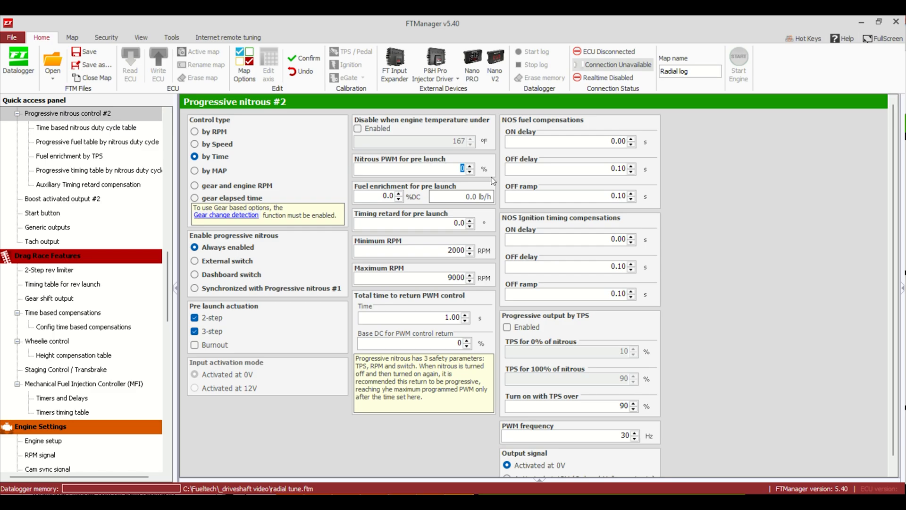
text(100)
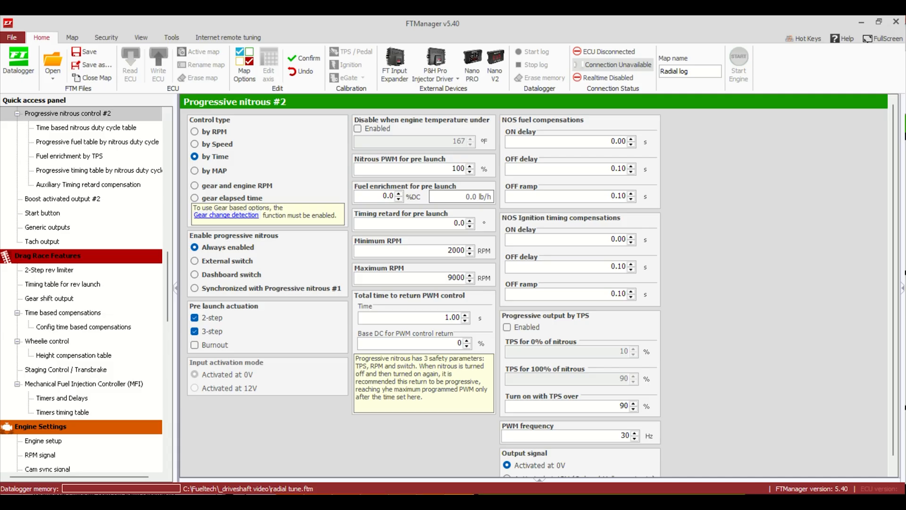
mouse_move(397, 246)
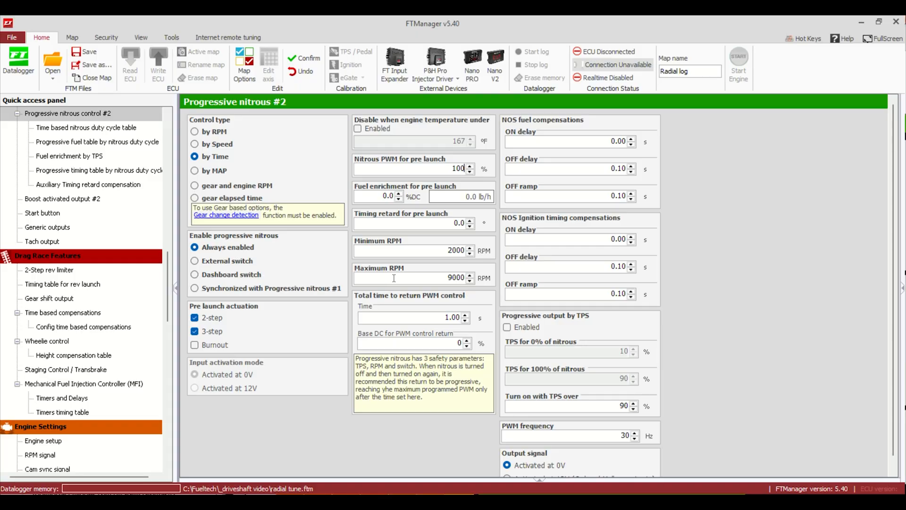
mouse_move(744, 341)
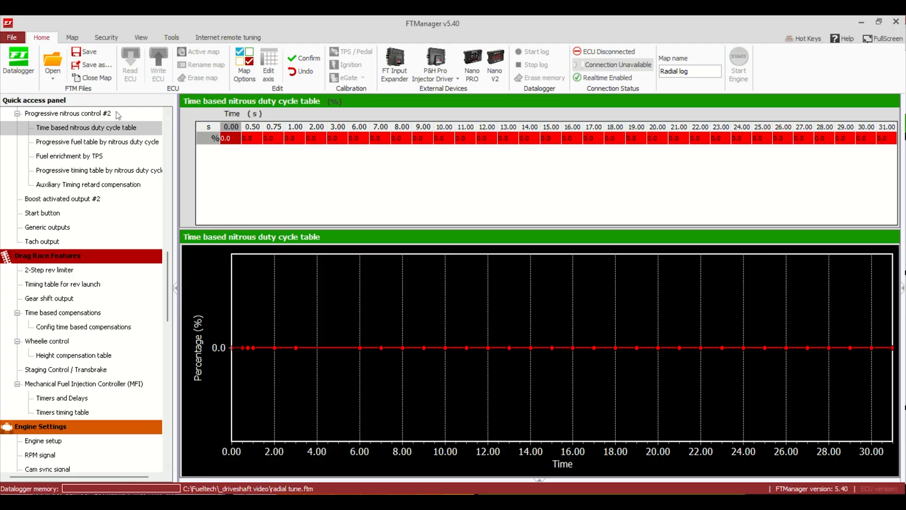
Set 'Turn on with TPS over' to 50% on Progressive nitrous #2 and reopen Map Options
click(66, 113)
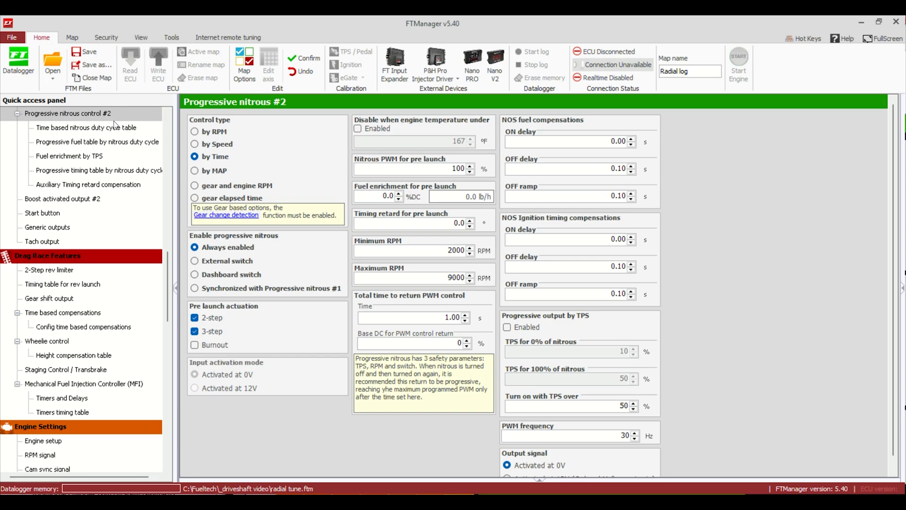
mouse_move(100, 202)
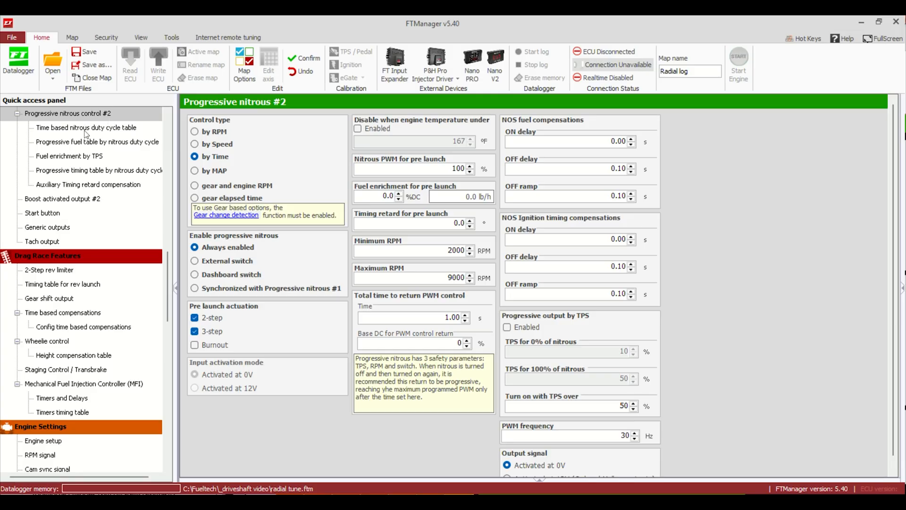
mouse_move(204, 166)
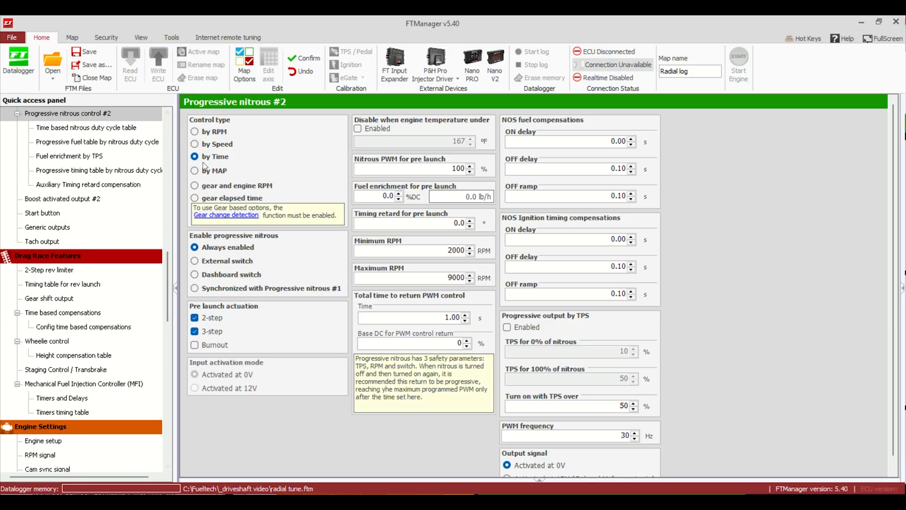
mouse_move(130, 152)
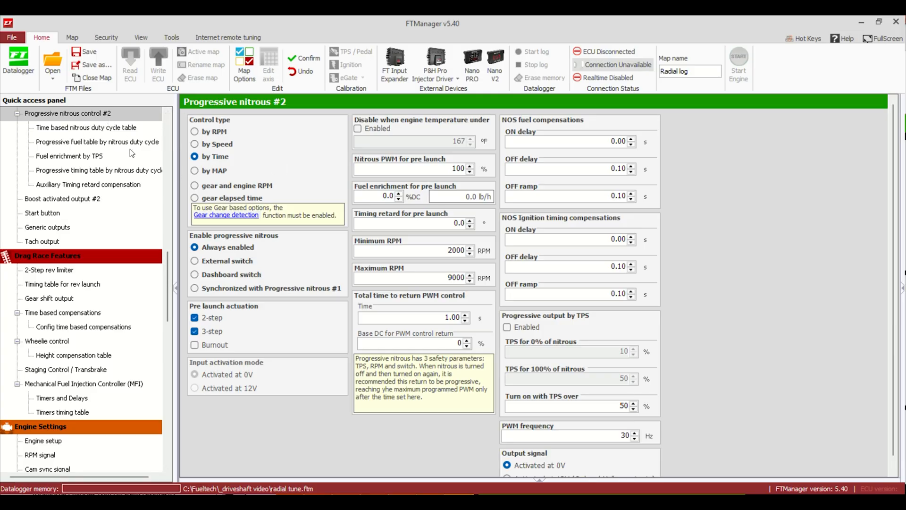
click(244, 61)
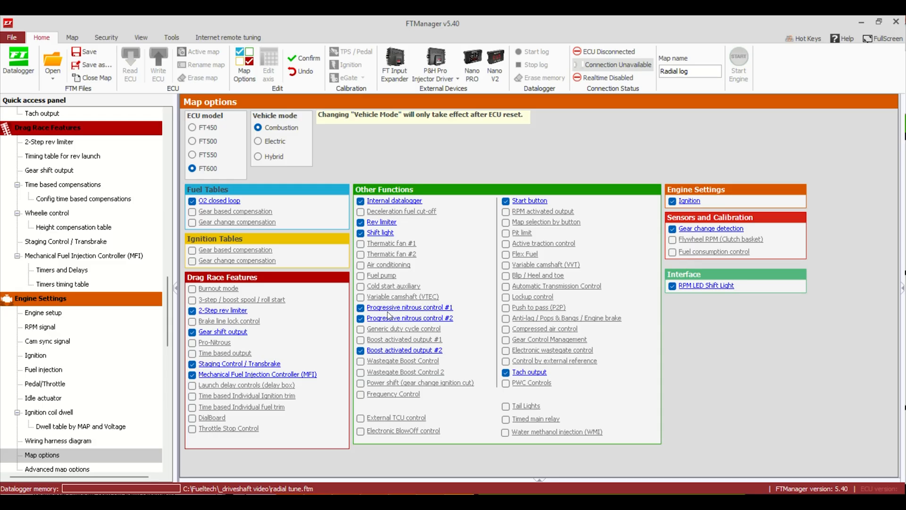
mouse_move(360, 331)
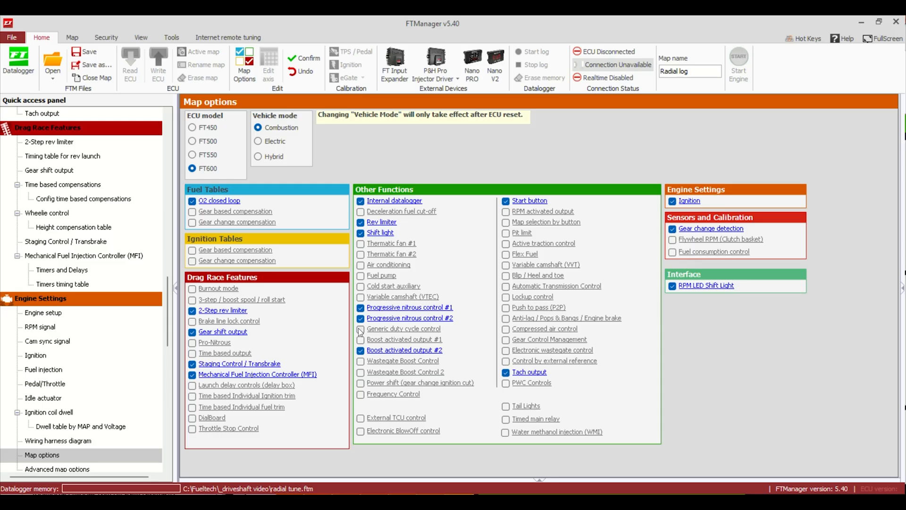
mouse_move(402, 315)
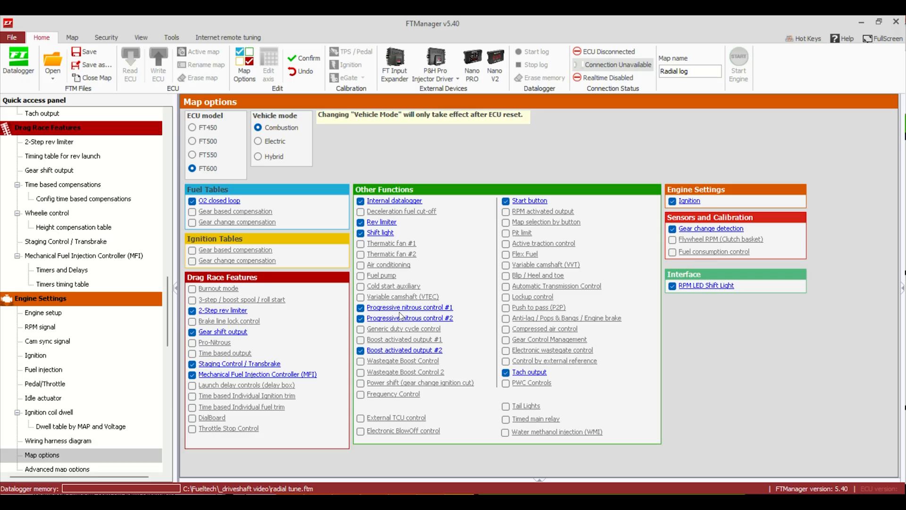